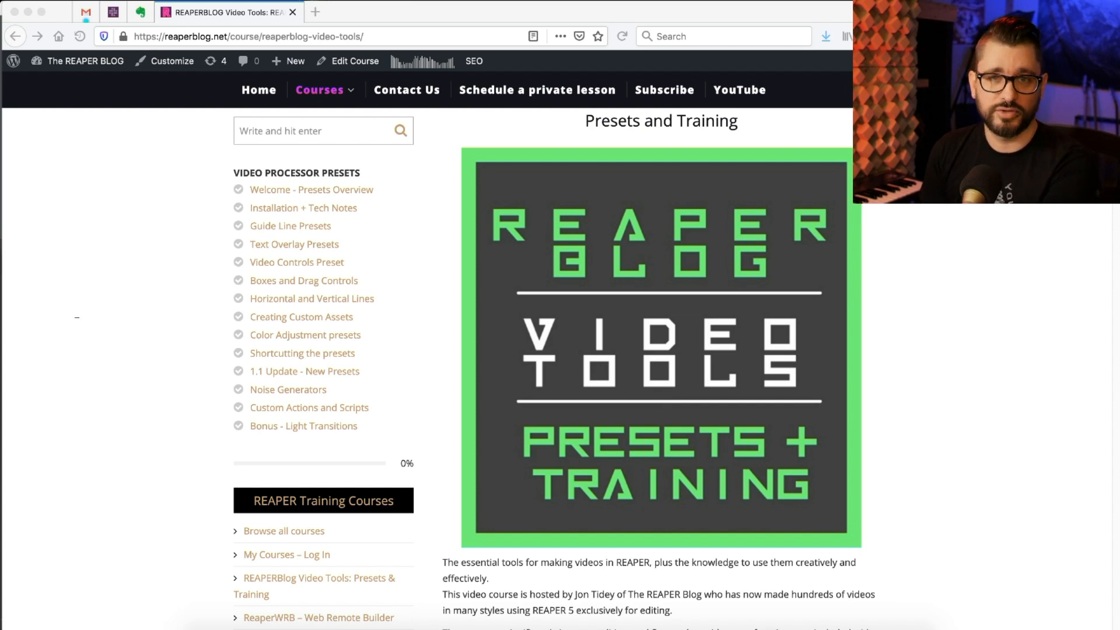
pyautogui.moveTo(806, 314)
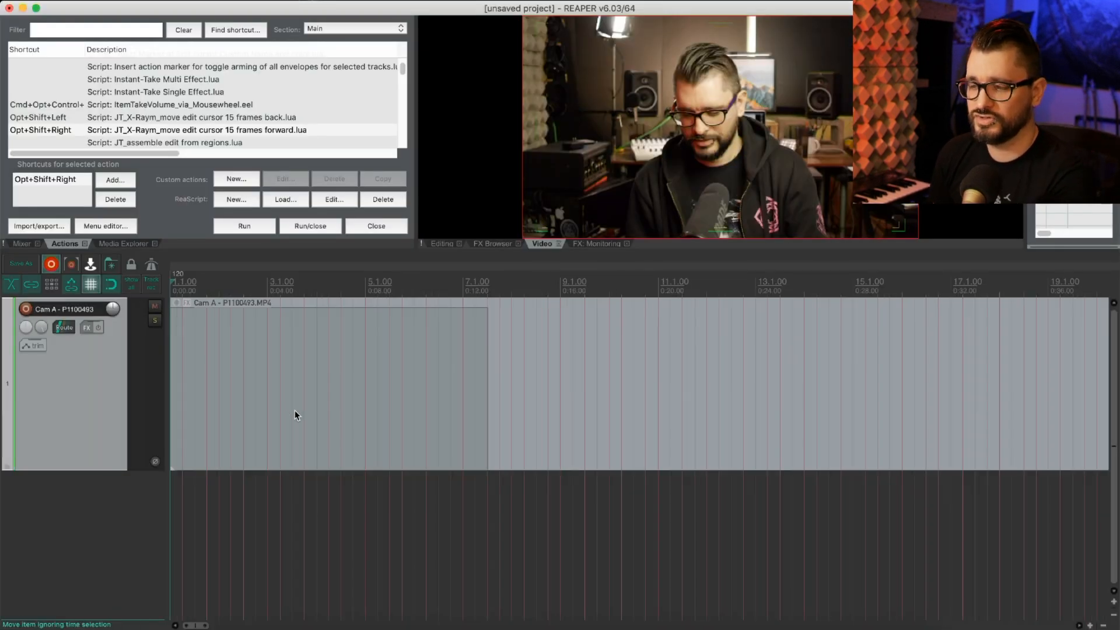
pyautogui.moveTo(119, 401)
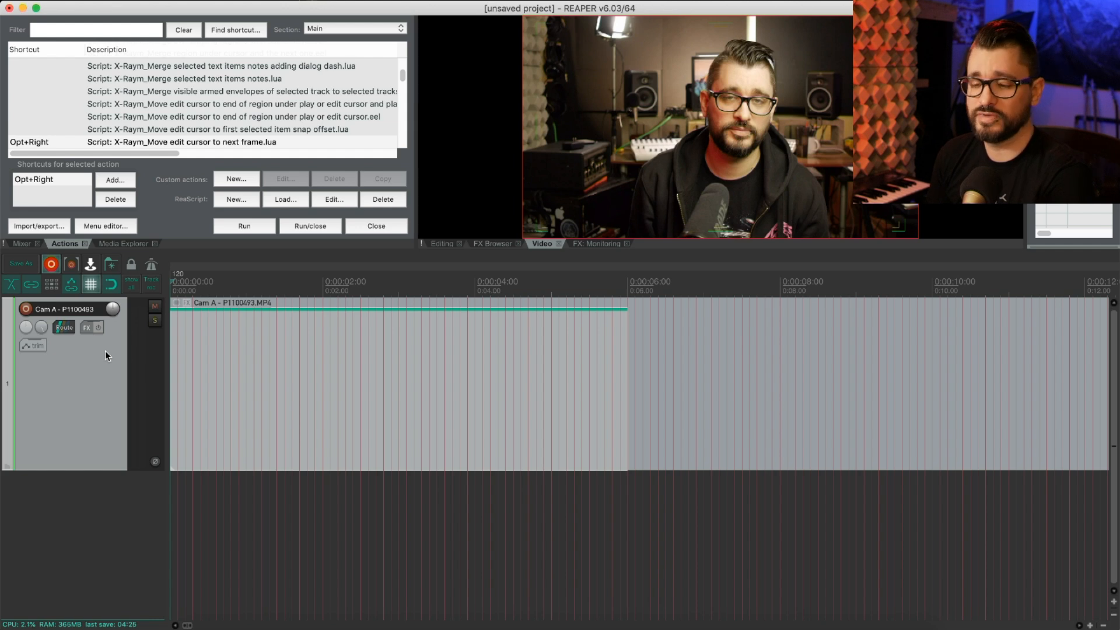
pyautogui.moveTo(97, 373)
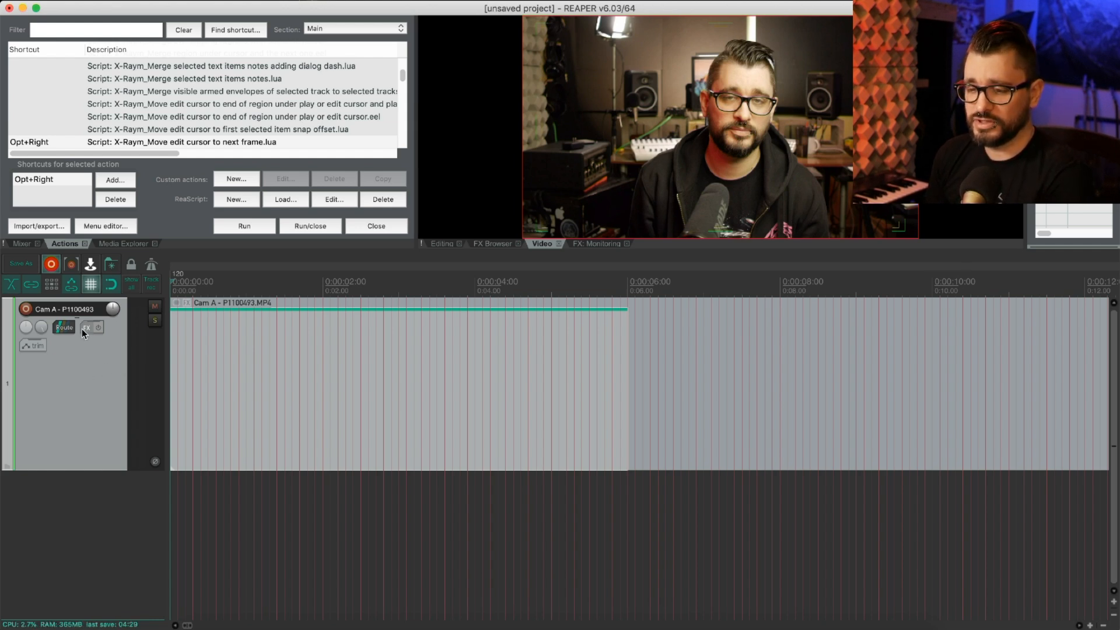
# - Bring up the effect browser for the Cam A track from its FX button
pyautogui.click(84, 326)
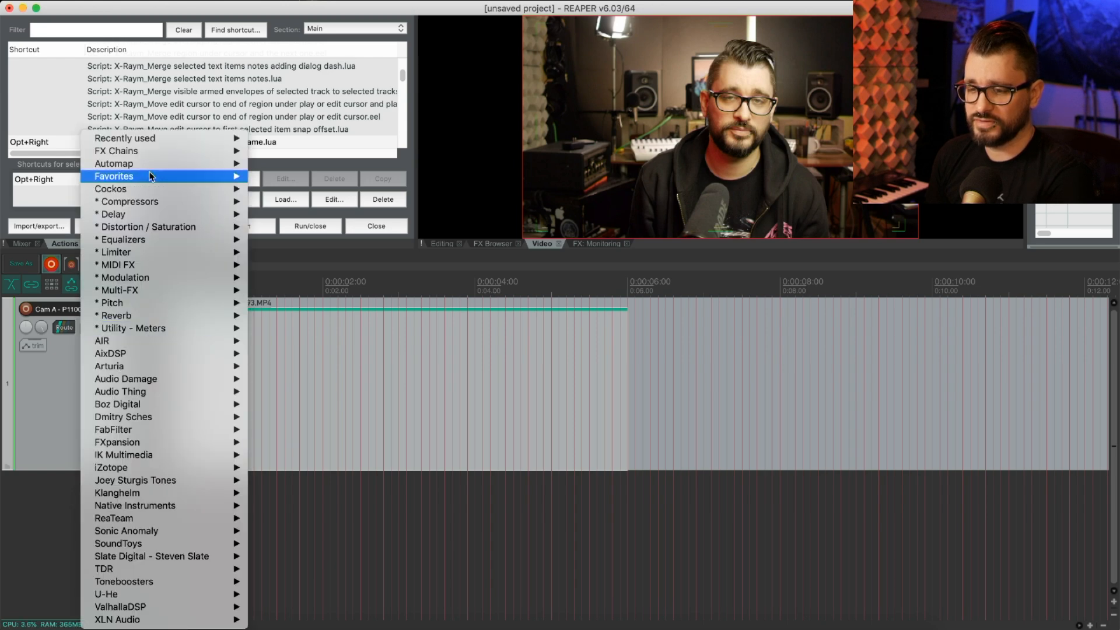
pyautogui.moveTo(132, 328)
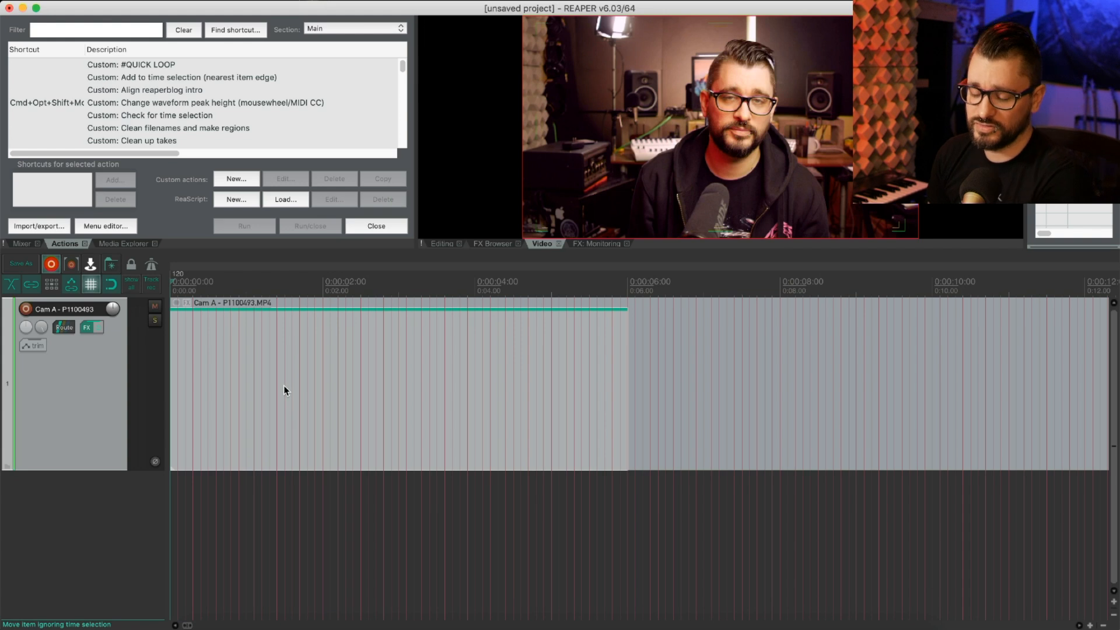
pyautogui.moveTo(280, 369)
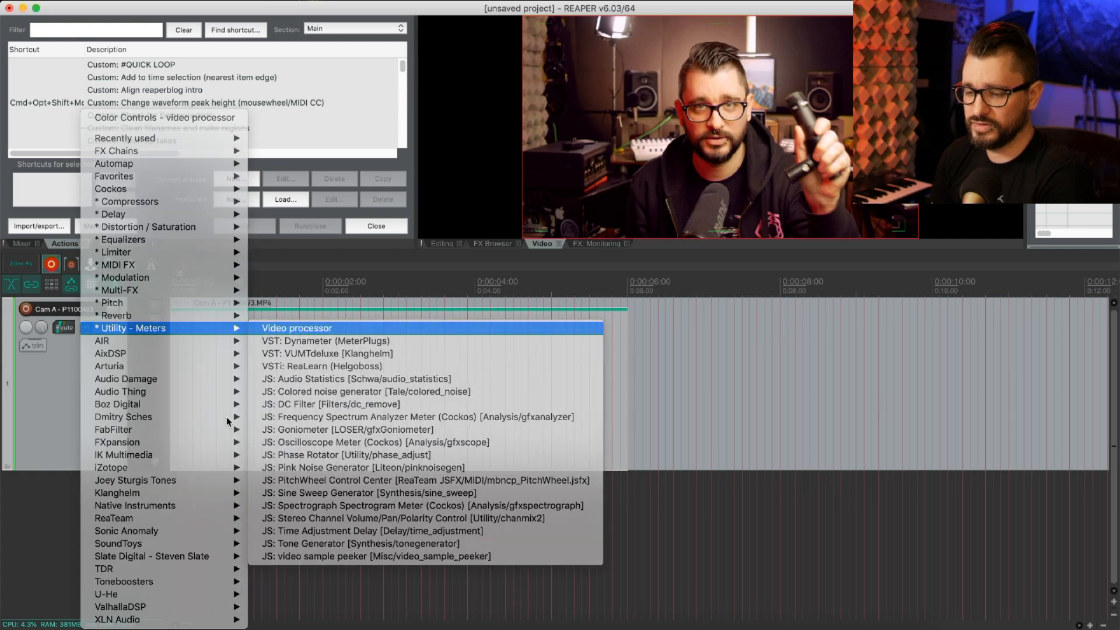
# - Add a second Video processor and load the REAPERBLOG: Video Controls preset
pyautogui.click(297, 327)
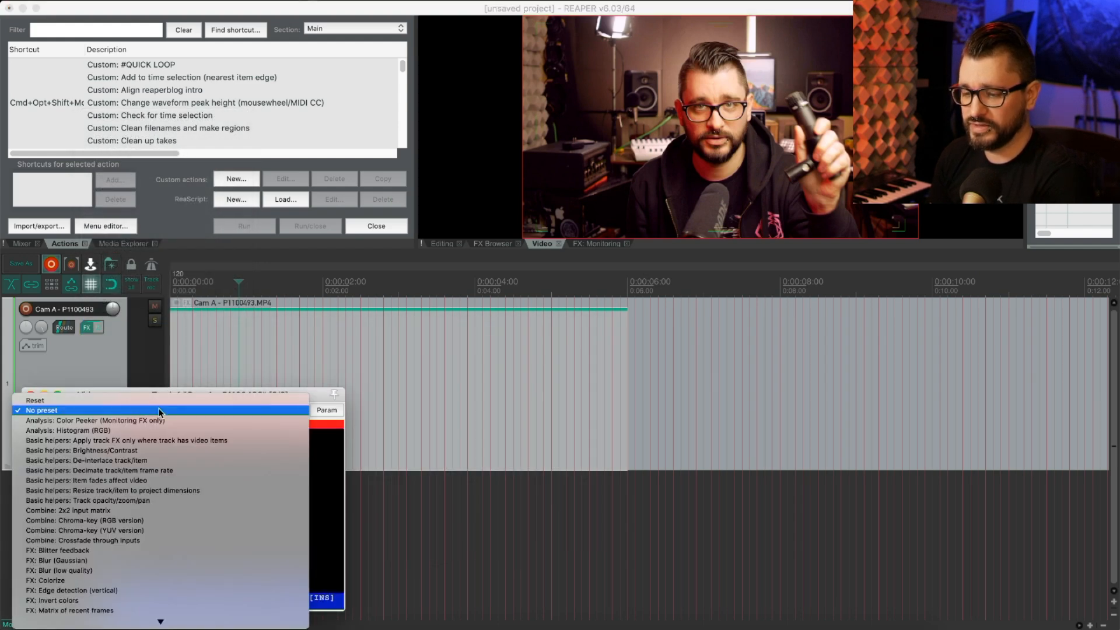
pyautogui.scroll(-3)
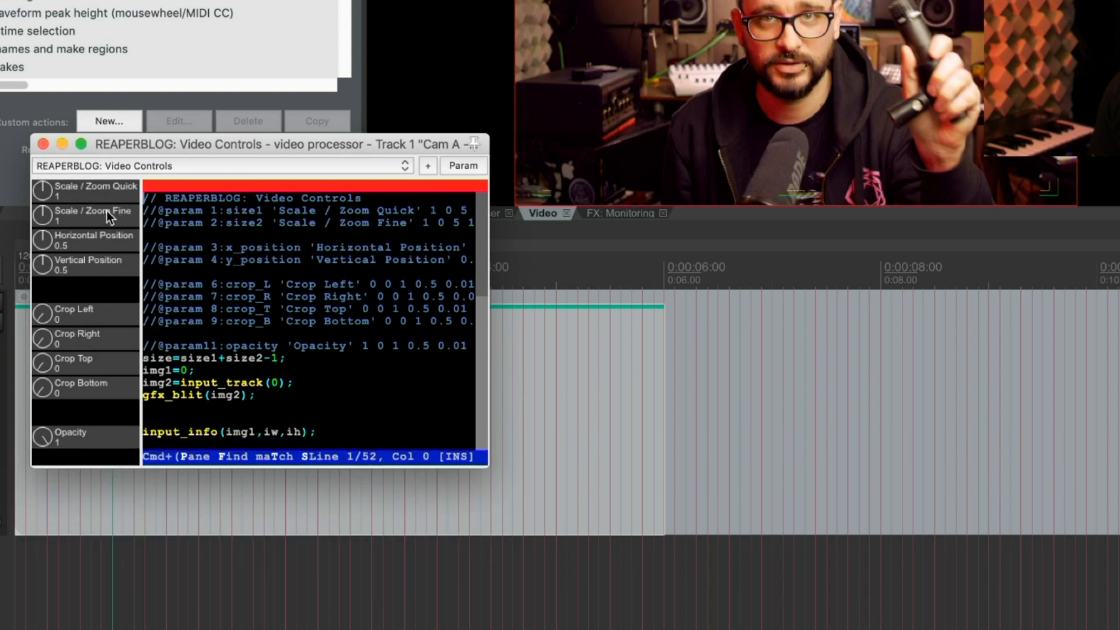
pyautogui.moveTo(102, 363)
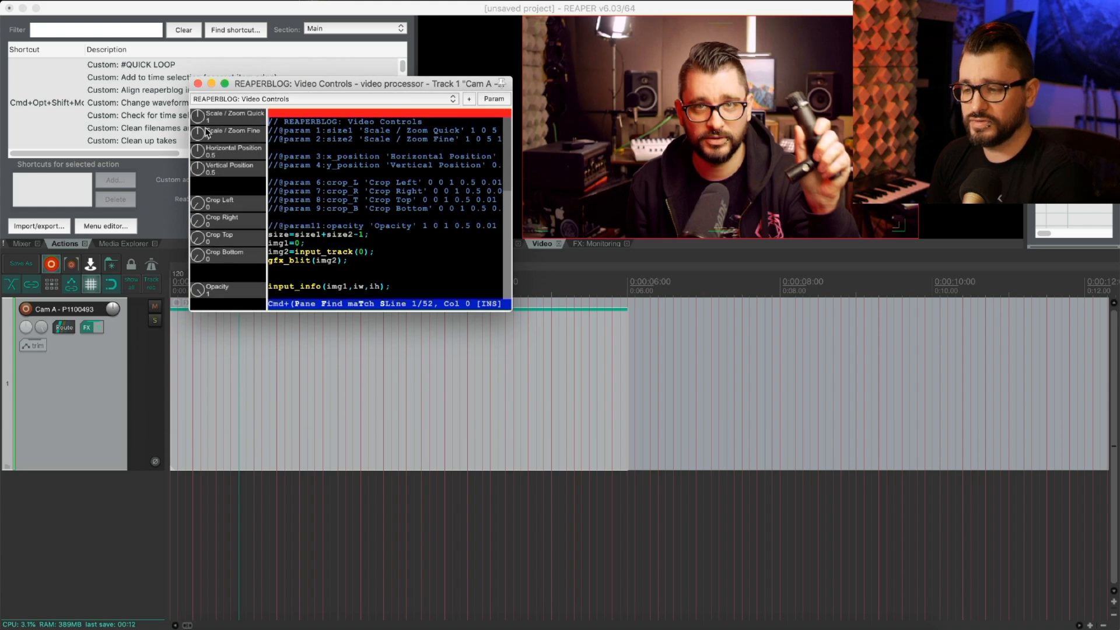
pyautogui.moveTo(278, 185)
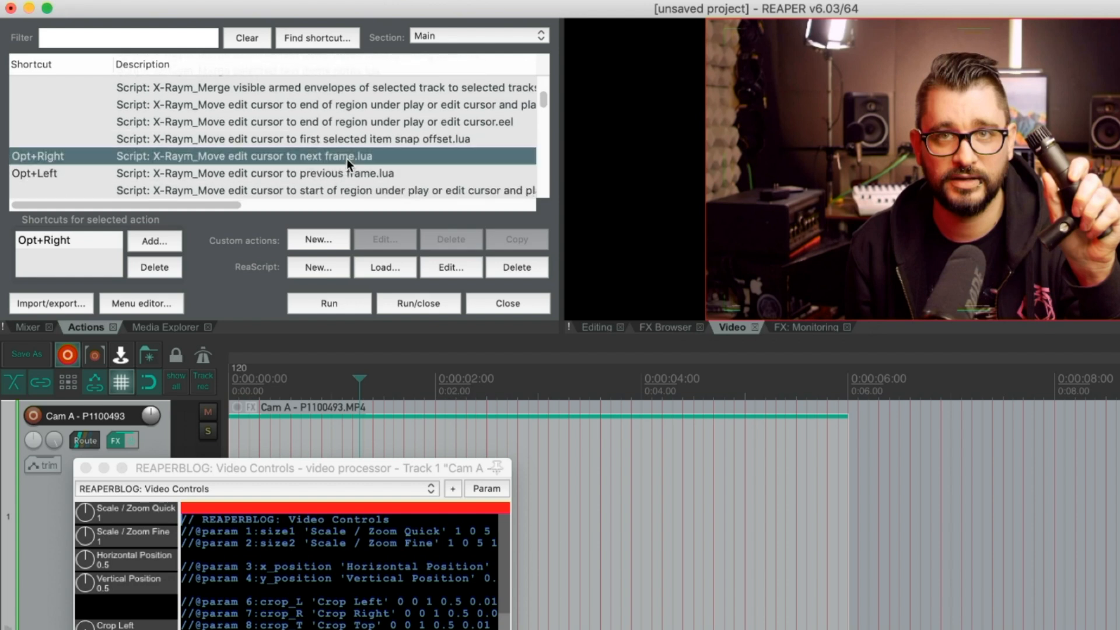
# - Select 'X-Raym_Move edit cursor to previous frame' to reveal its Opt+Left shortcut
pyautogui.click(272, 173)
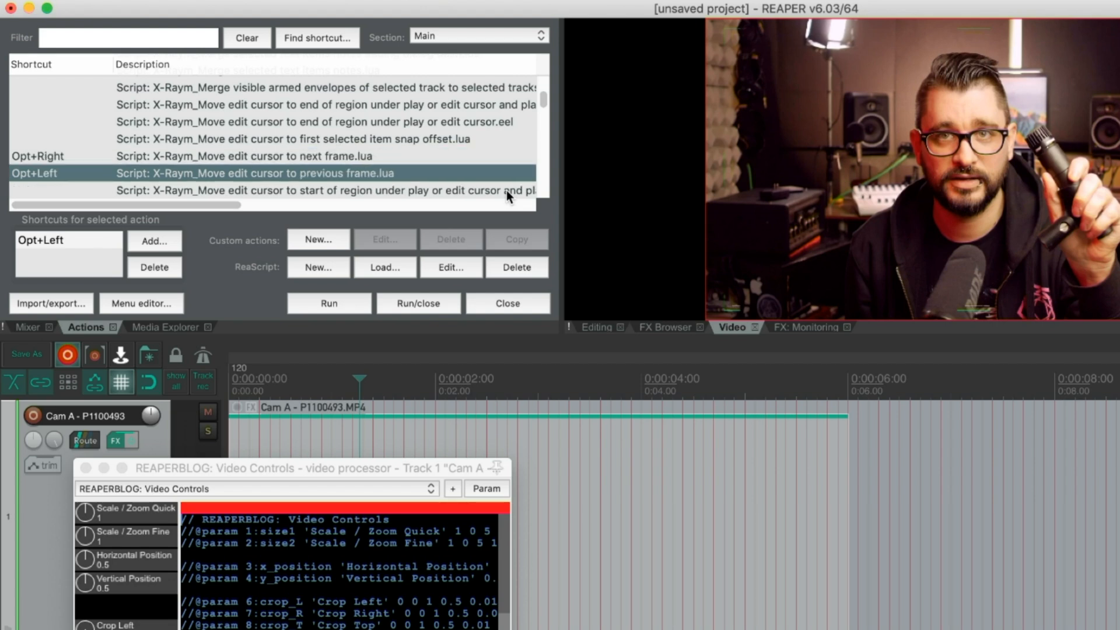
pyautogui.moveTo(450, 462)
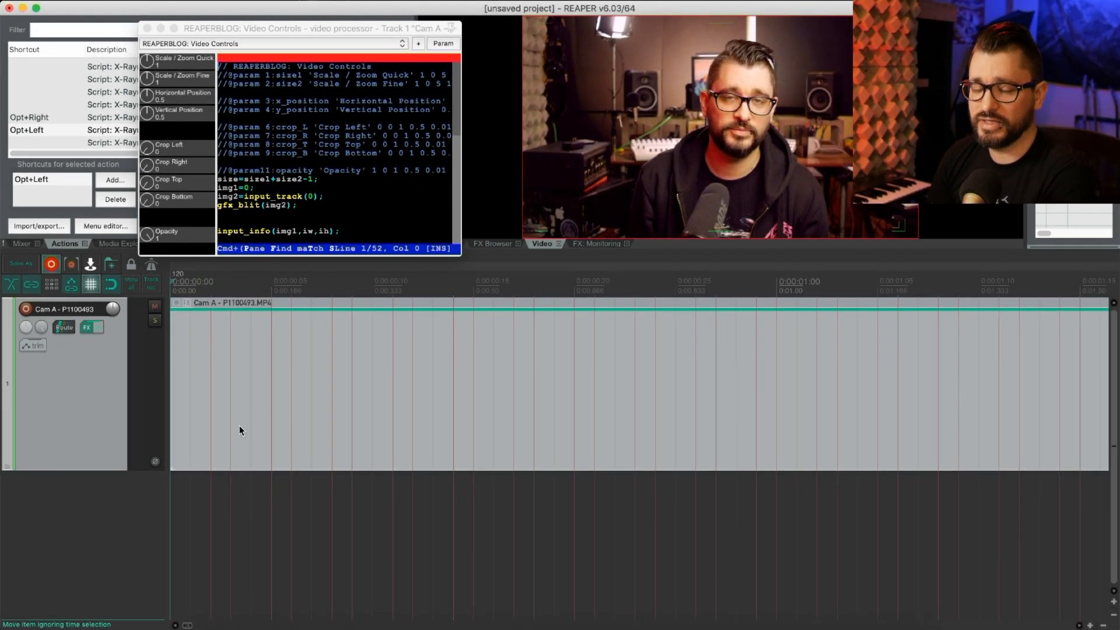
pyautogui.moveTo(357, 411)
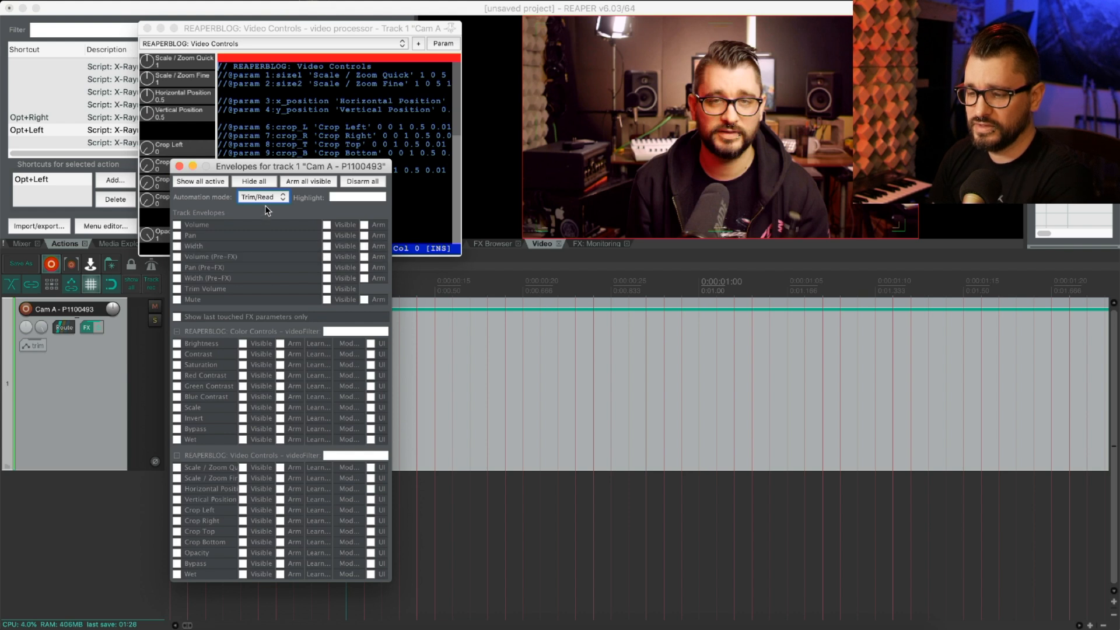
# - Switch the Cam A track's automation mode from Trim/Read to Latch
pyautogui.click(262, 197)
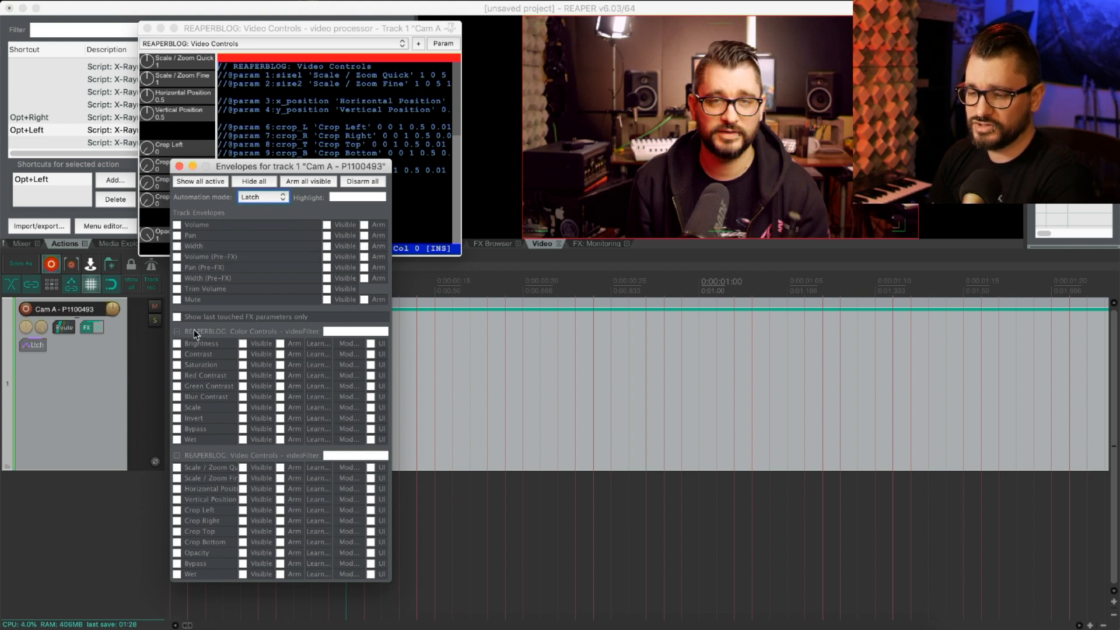
pyautogui.click(180, 166)
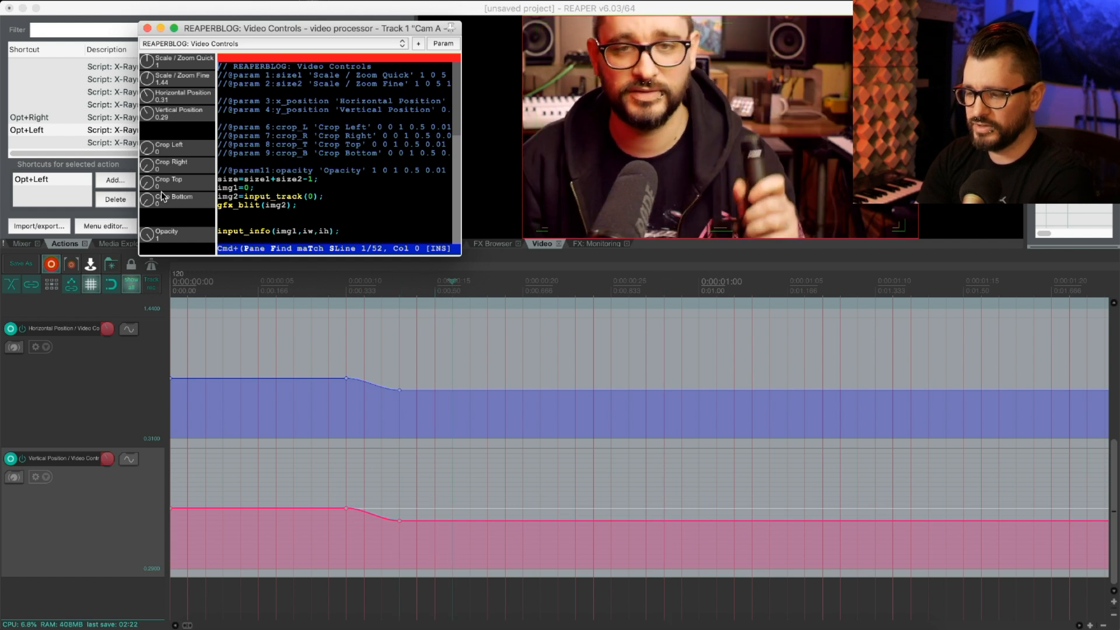
pyautogui.moveTo(148, 113)
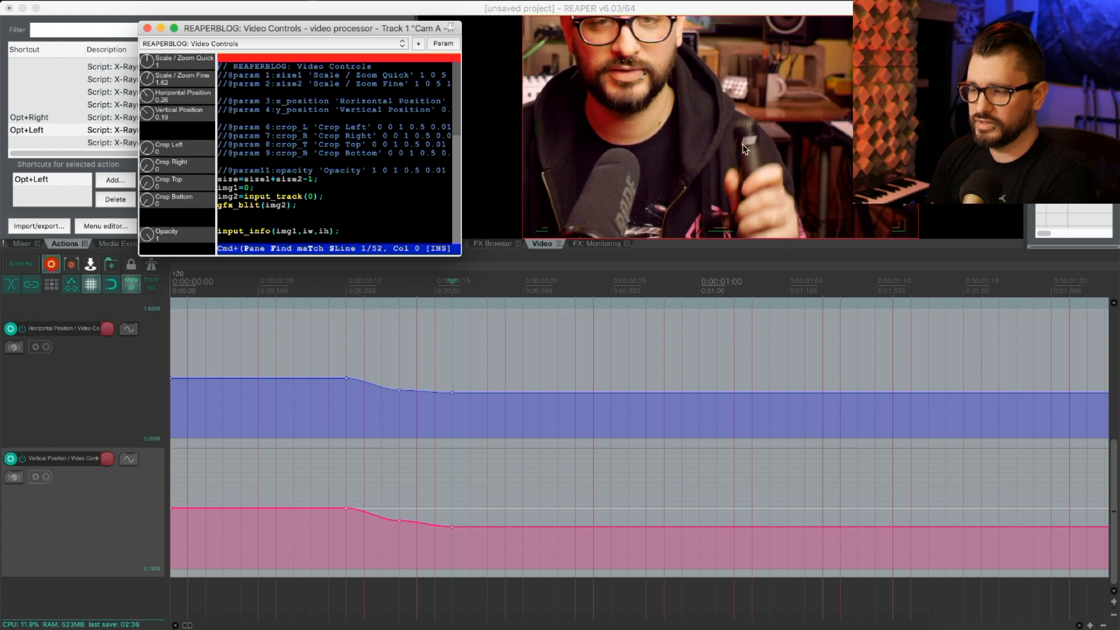
pyautogui.moveTo(454, 343)
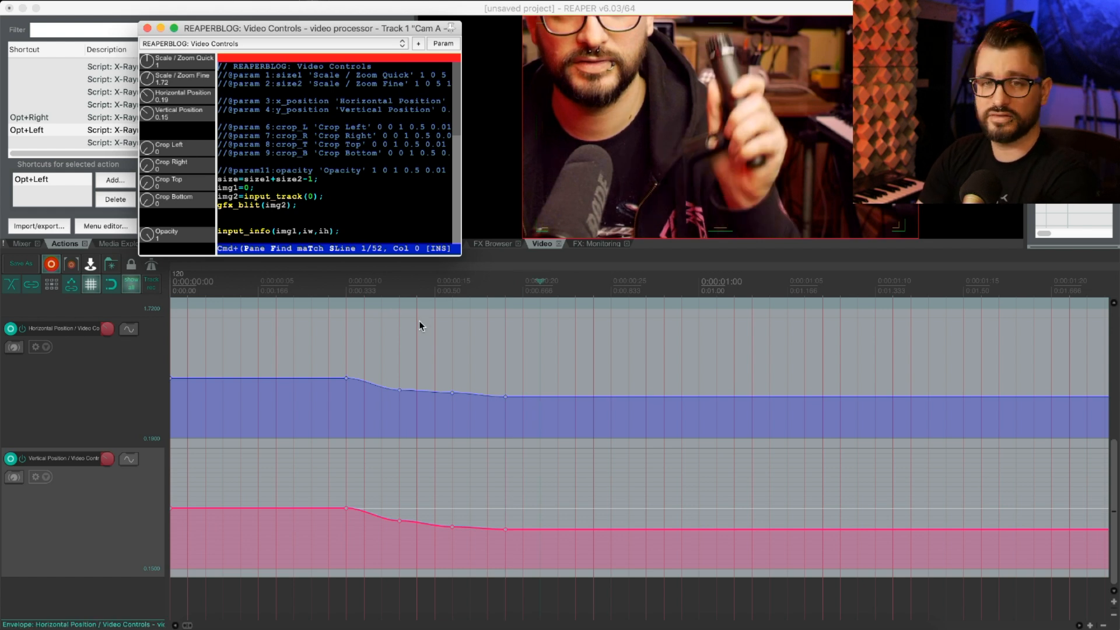
pyautogui.moveTo(311, 282)
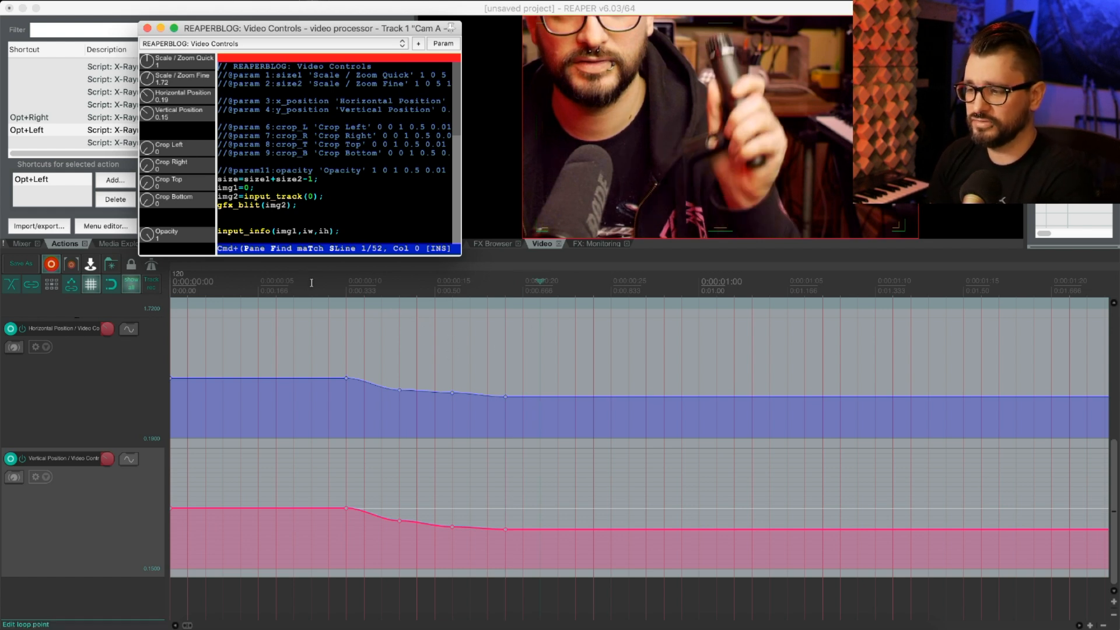
pyautogui.moveTo(357, 296)
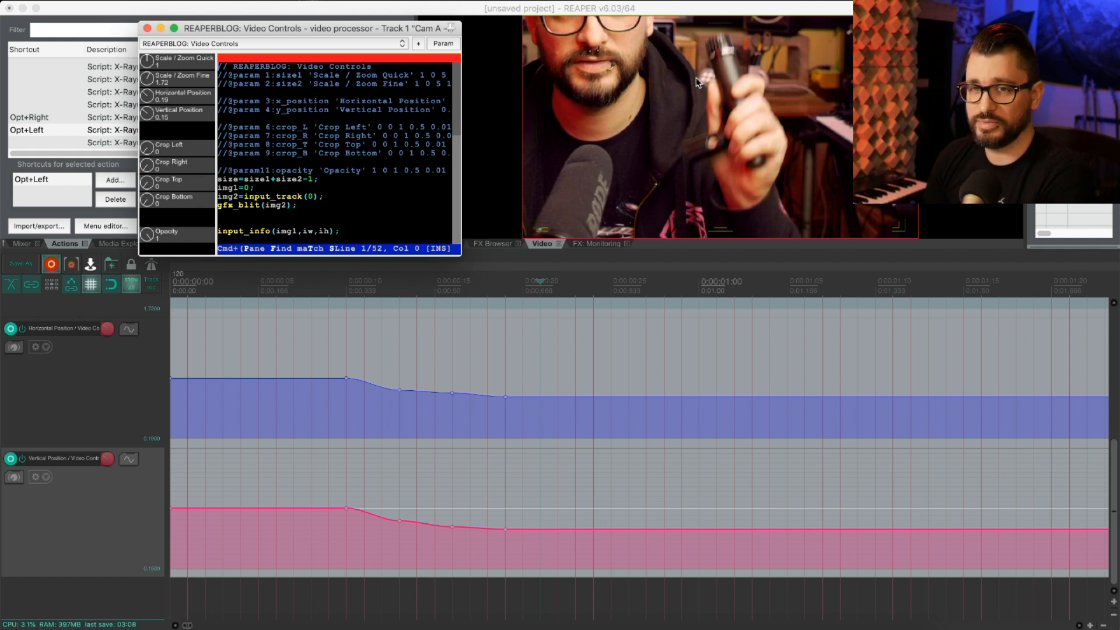
pyautogui.moveTo(643, 200)
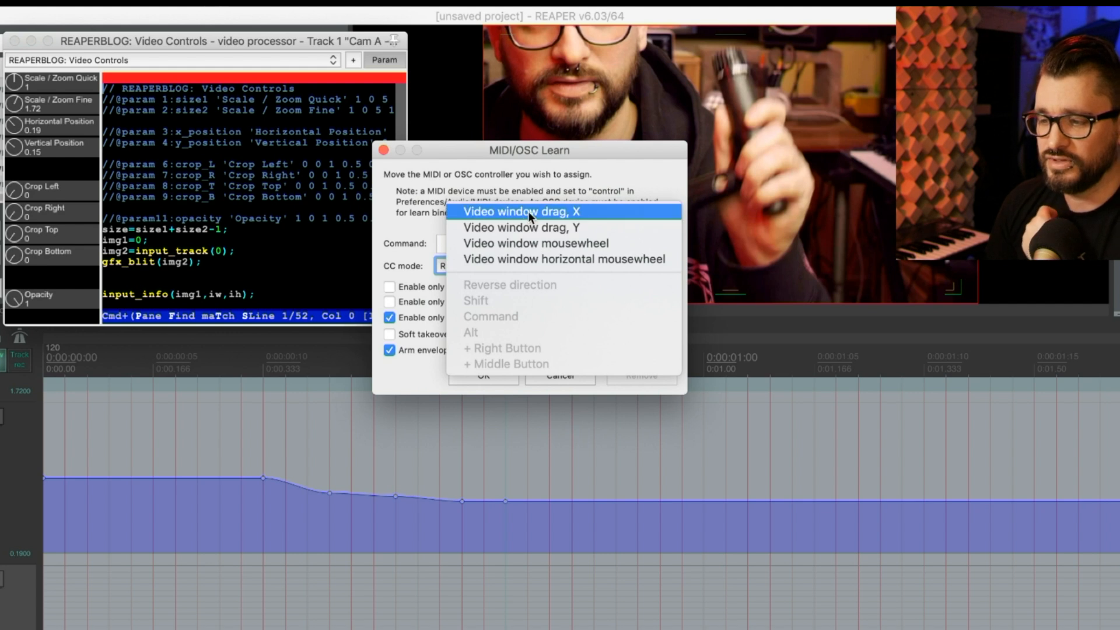
# - Bind MIDI Chan 12 CC 0 as Relative 1, active only when the track is selected, and confirm
pyautogui.click(520, 211)
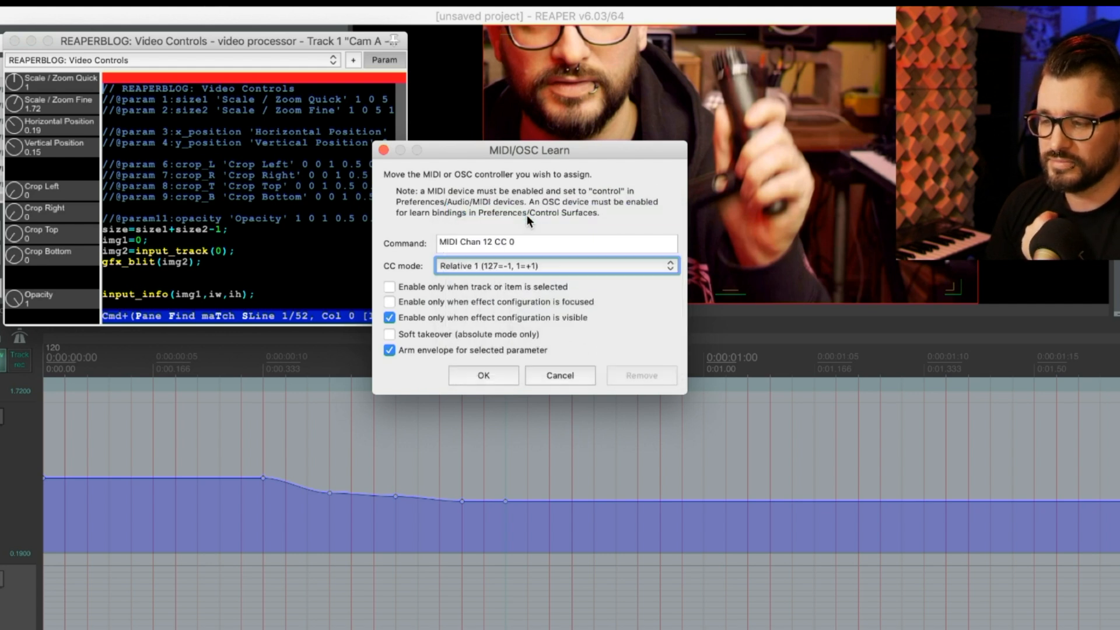
pyautogui.moveTo(430, 330)
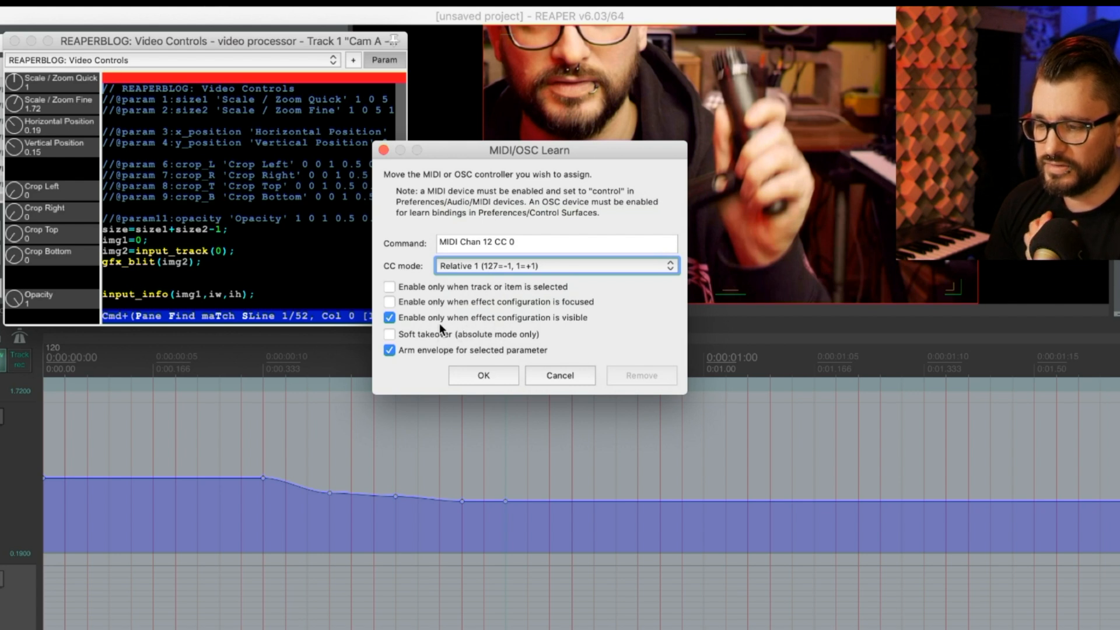
pyautogui.click(390, 287)
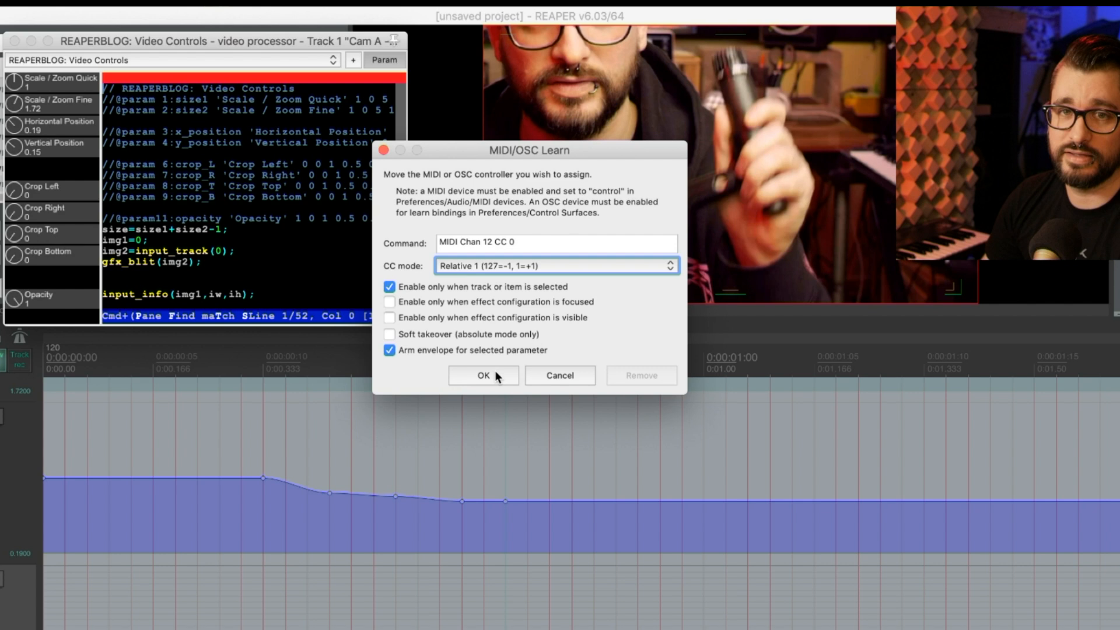
pyautogui.click(483, 375)
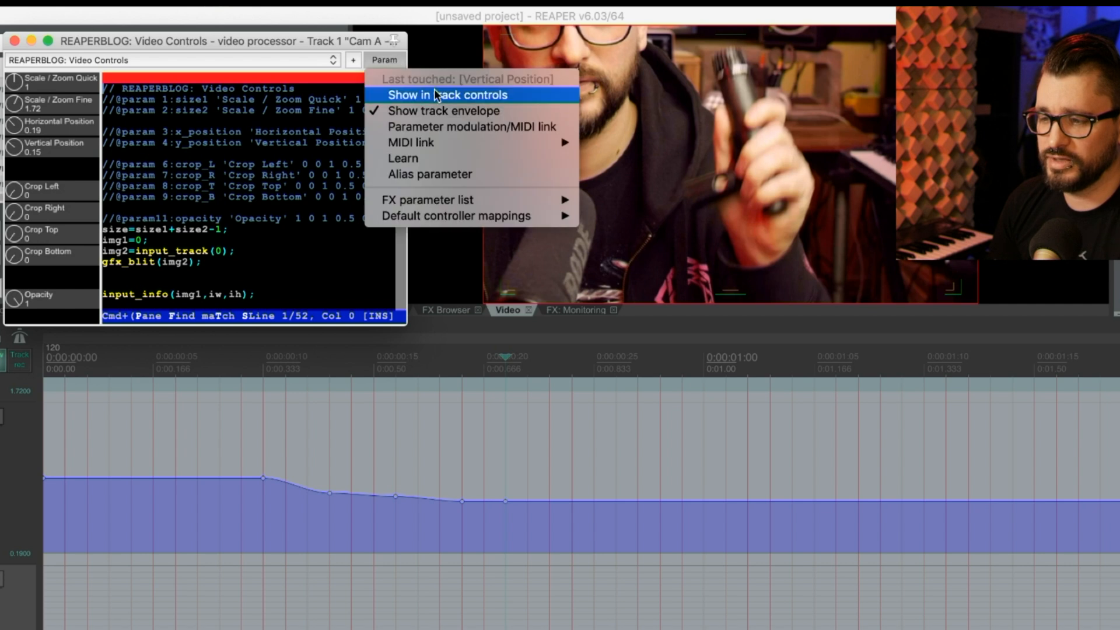
# - Start a controller Learn for the Vertical Position parameter
pyautogui.click(402, 158)
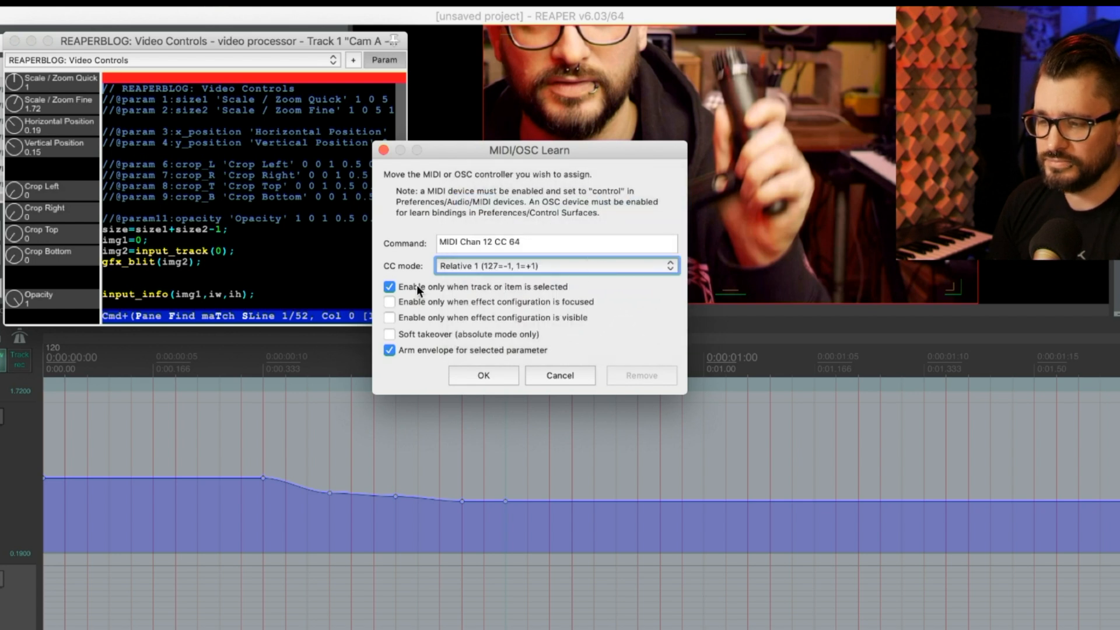
pyautogui.moveTo(497, 410)
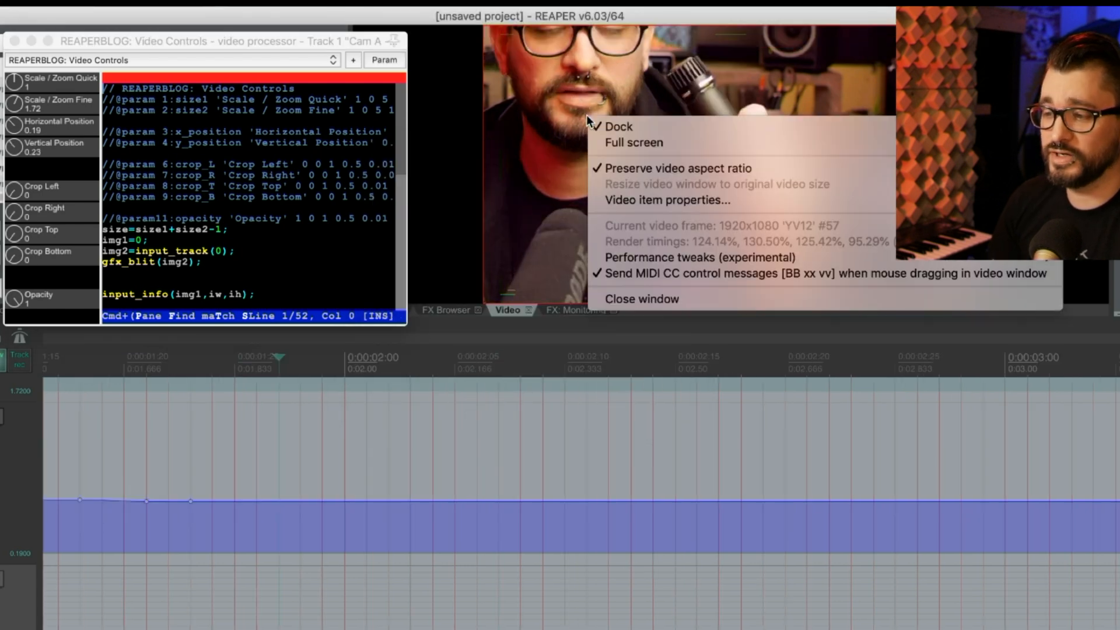
pyautogui.moveTo(700, 273)
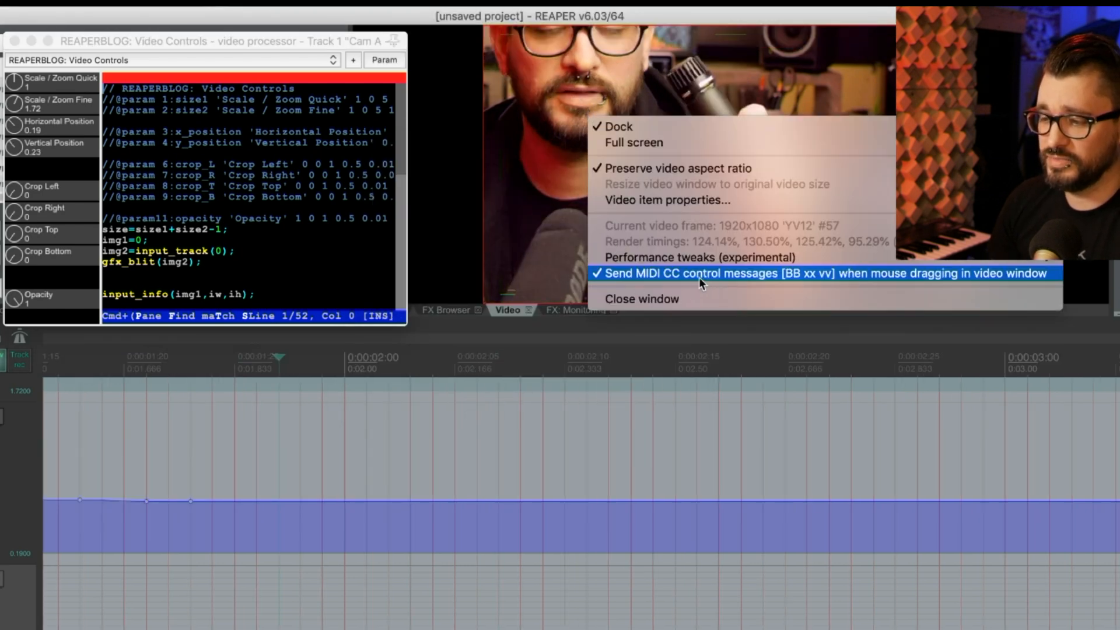
pyautogui.moveTo(914, 287)
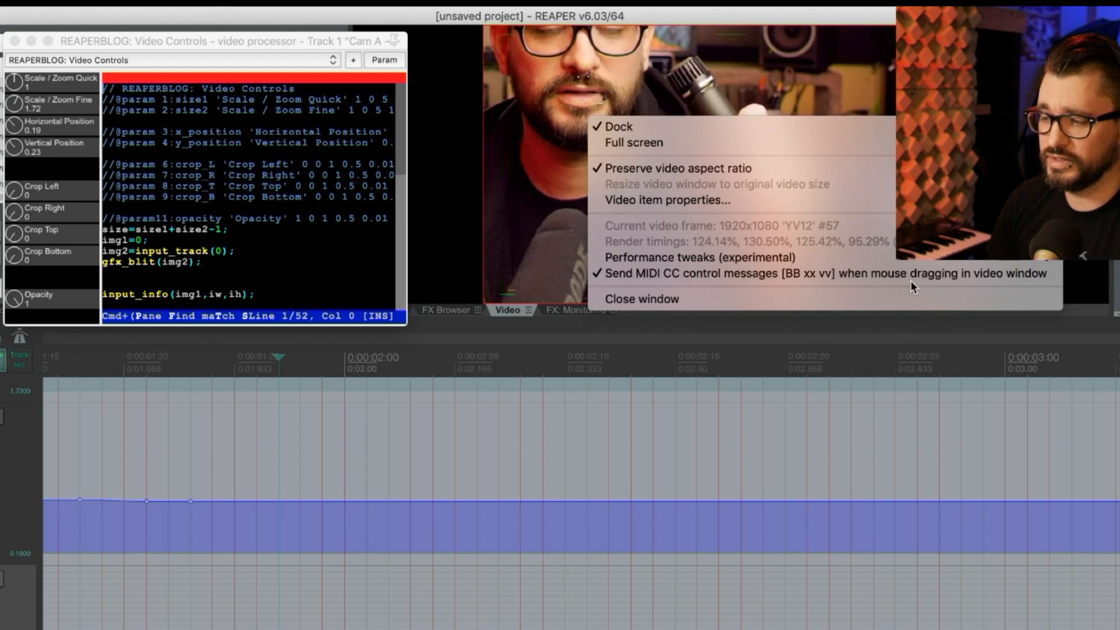
pyautogui.moveTo(650, 117)
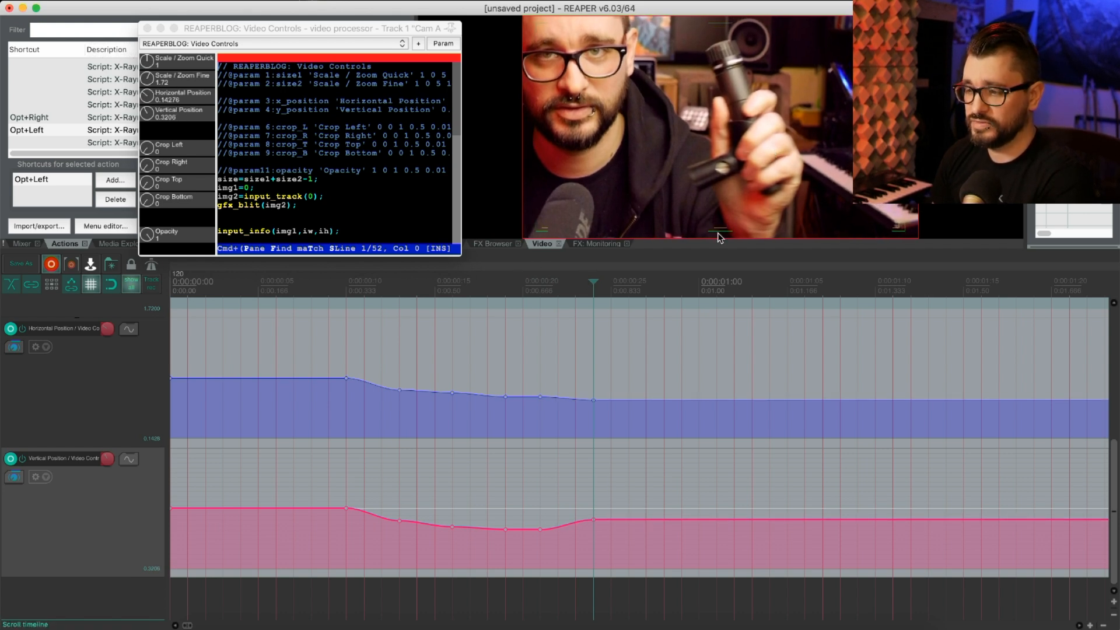
pyautogui.moveTo(751, 150)
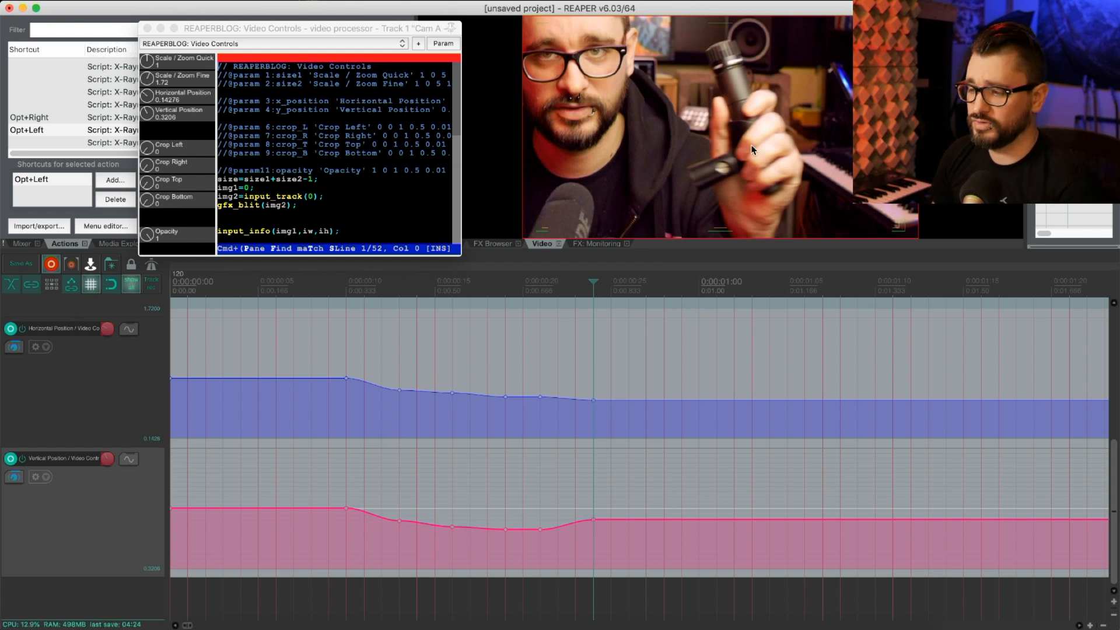
pyautogui.moveTo(689, 305)
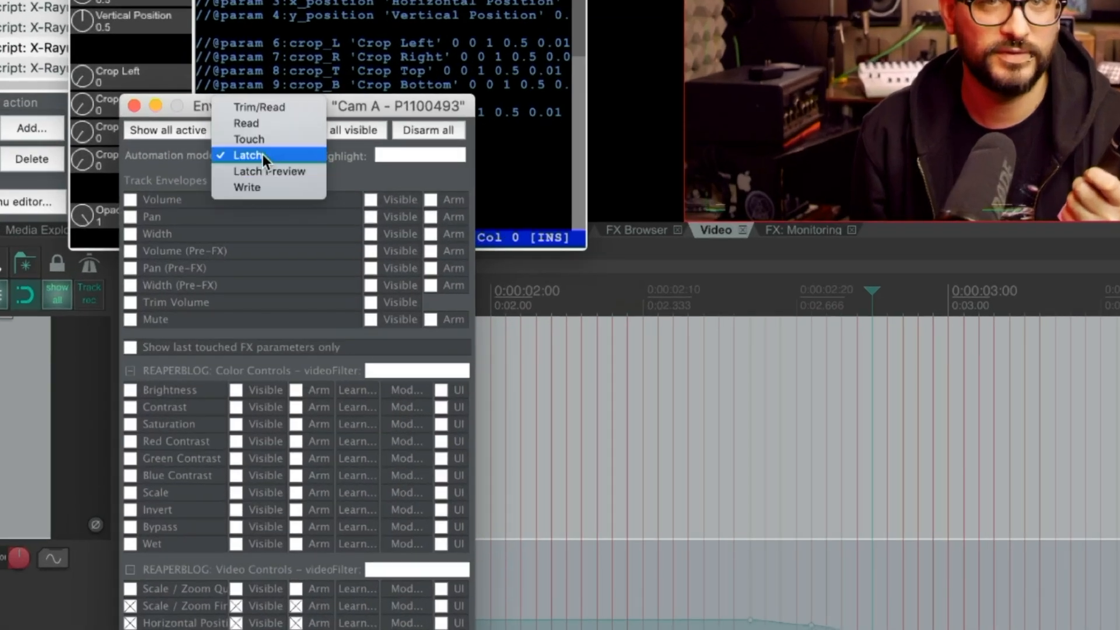
# - Set the track's automation mode to Latch in the Envelopes window
pyautogui.click(246, 122)
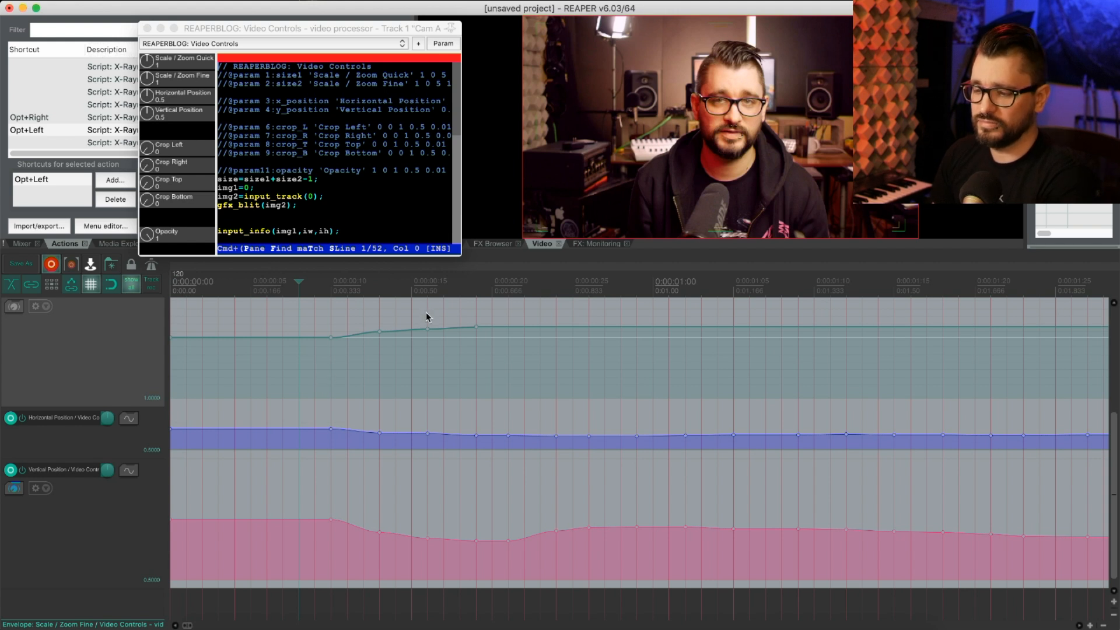
pyautogui.moveTo(334, 430)
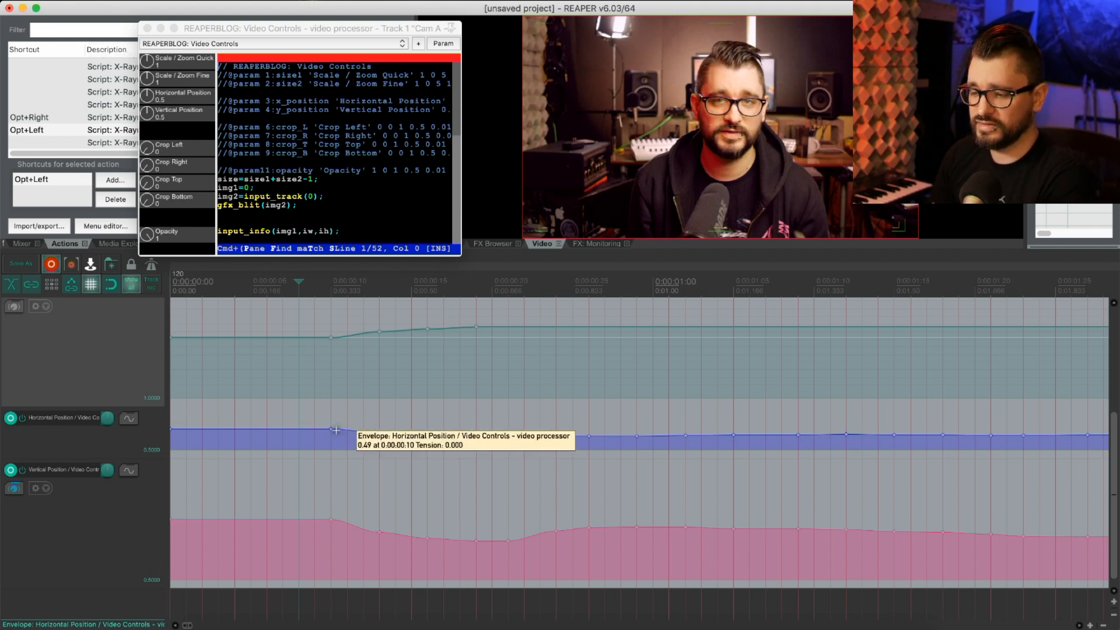
# - Show the Horizontal Position envelope's options for point selection, reduction and removal
pyautogui.rightClick(336, 428)
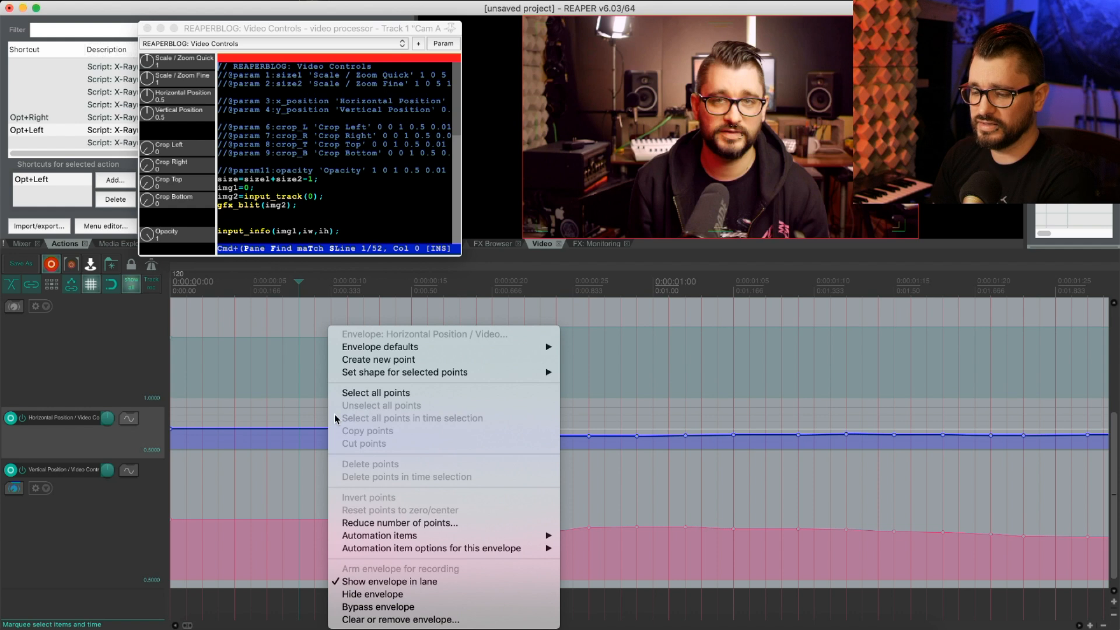
pyautogui.moveTo(436, 346)
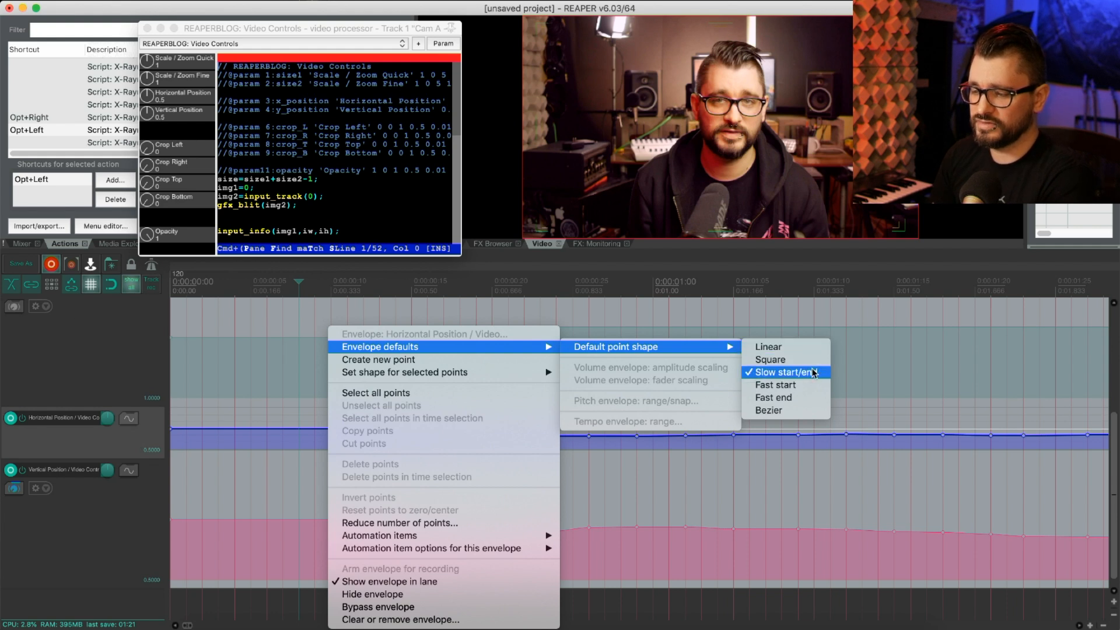
pyautogui.moveTo(841, 373)
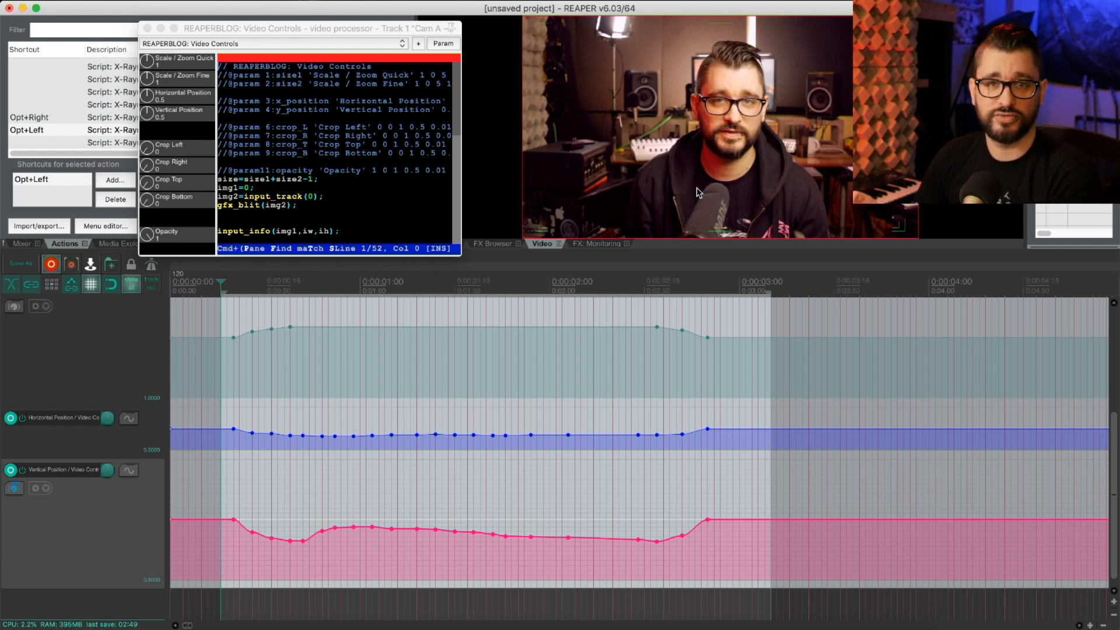
pyautogui.moveTo(638, 191)
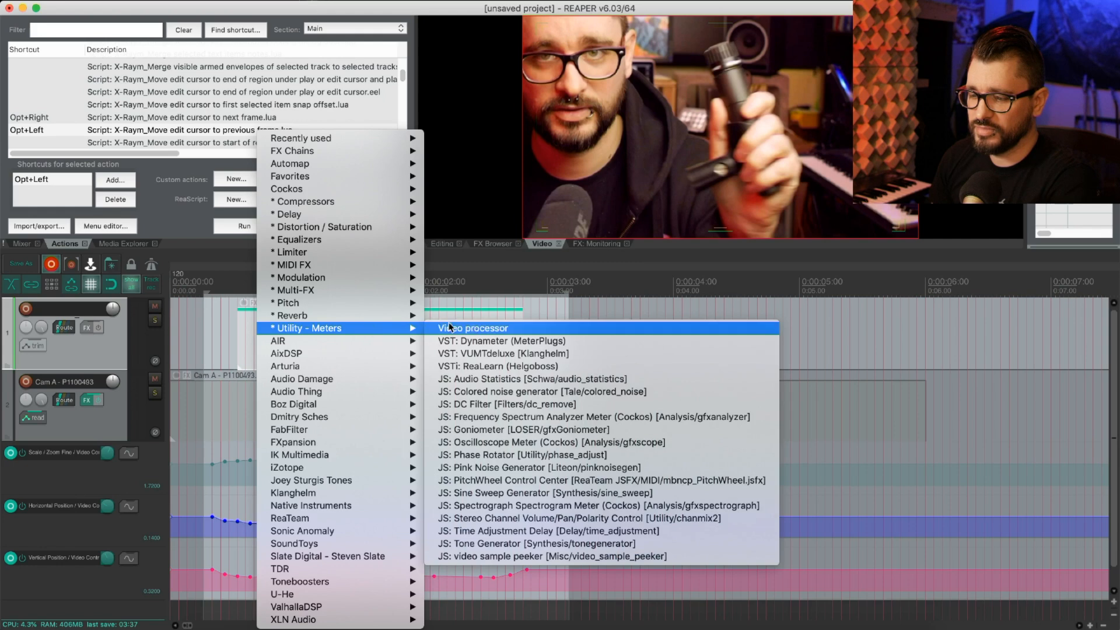
# - Add a Video processor to the new item with the REAPERBLOG Text Overlay With Drop Shadow preset
pyautogui.click(473, 328)
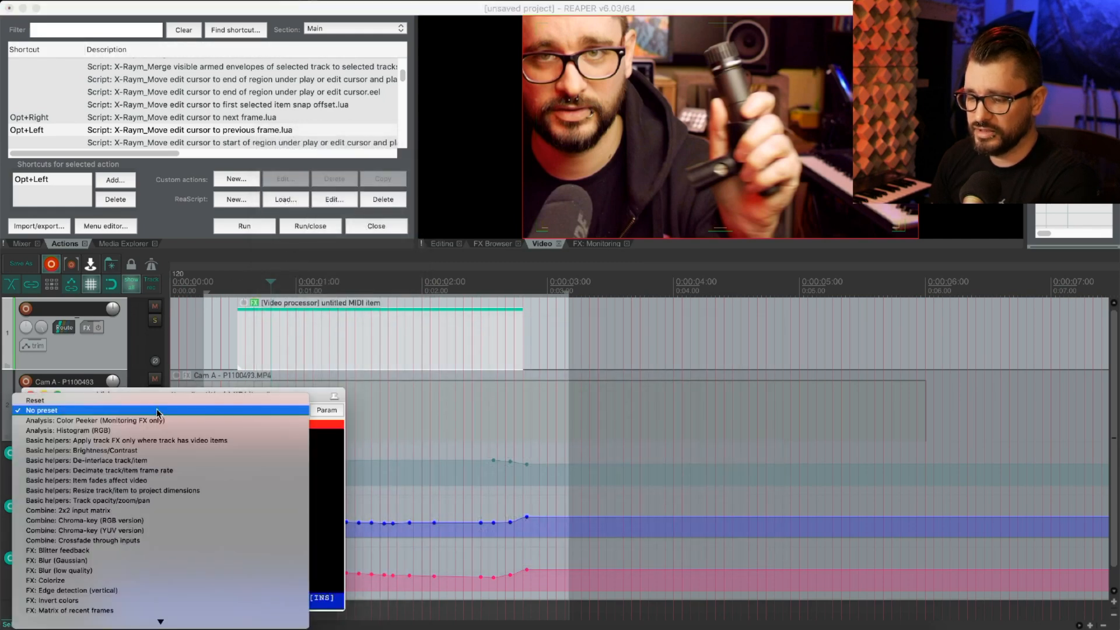
pyautogui.scroll(-3)
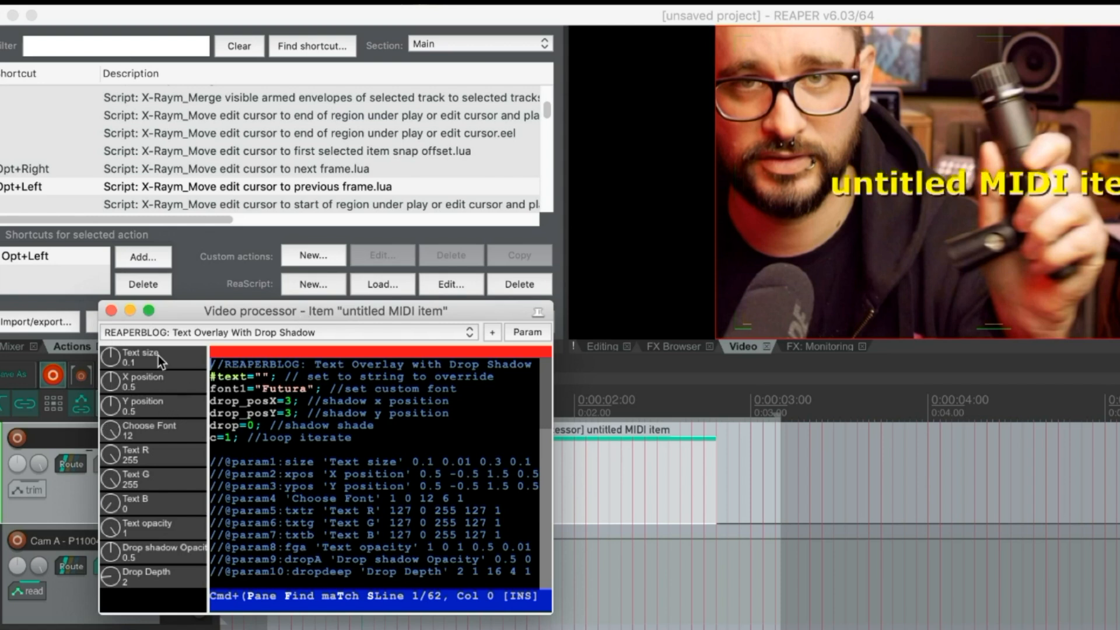
pyautogui.scroll(-3)
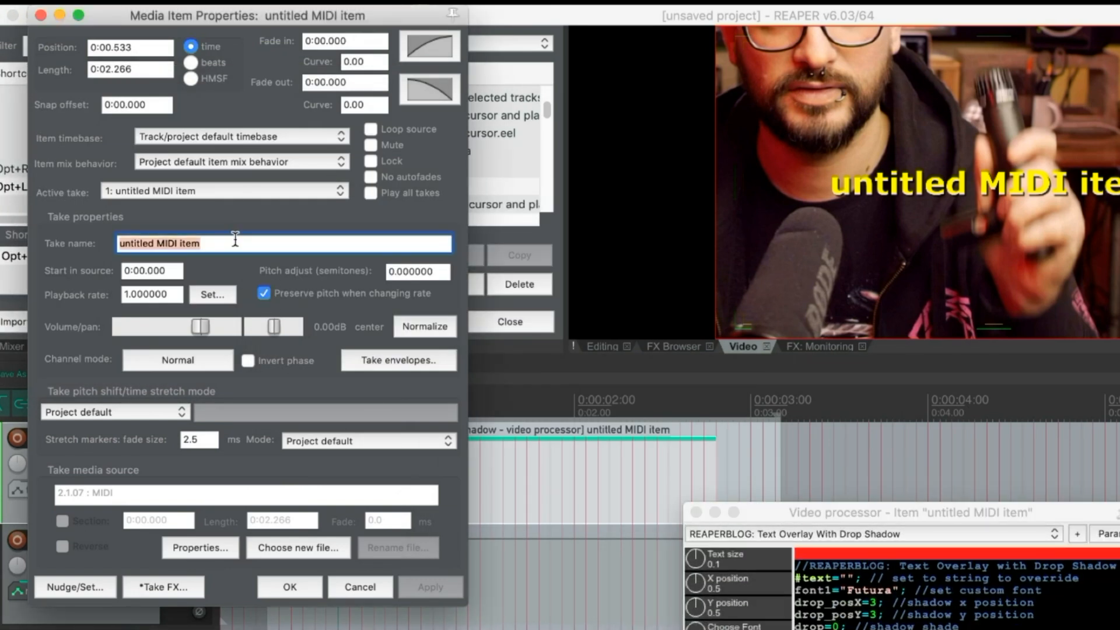
# - Enter SM-57 as the text item's take name so the overlay reads SM-57
pyautogui.write('sm')
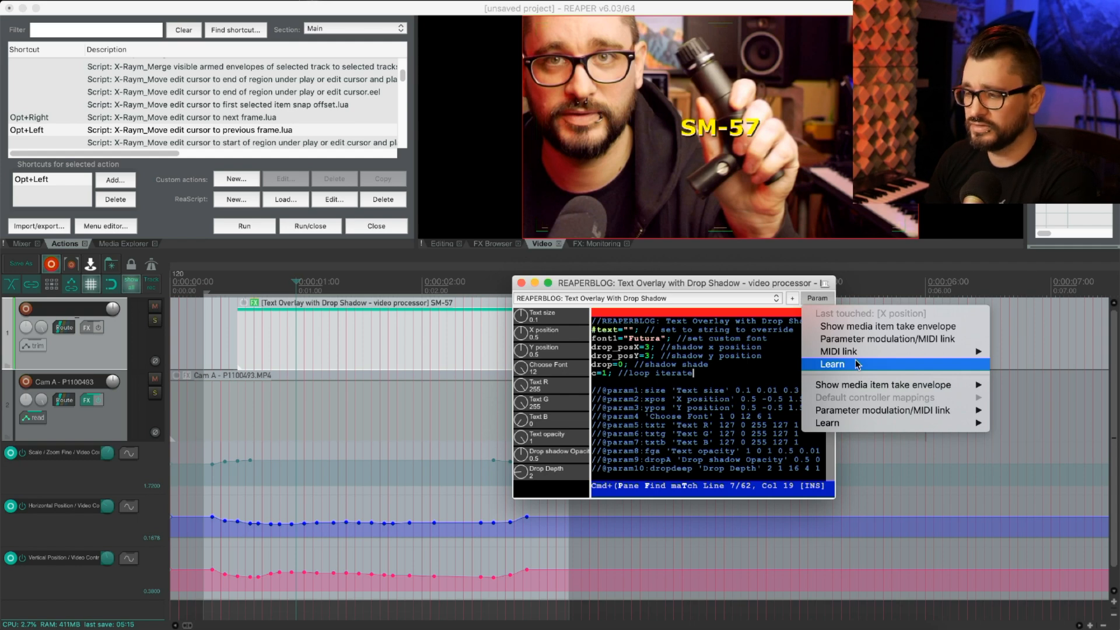
# - Assign a MIDI controller to the SM-57 text's X and Y position and confirm
pyautogui.click(830, 364)
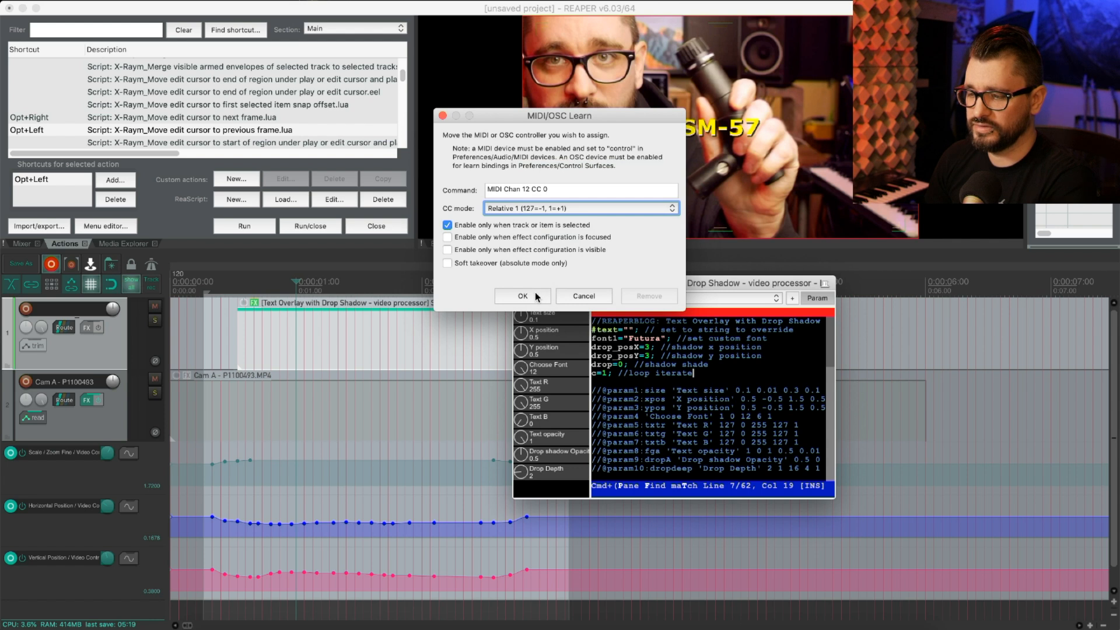
pyautogui.moveTo(537, 317)
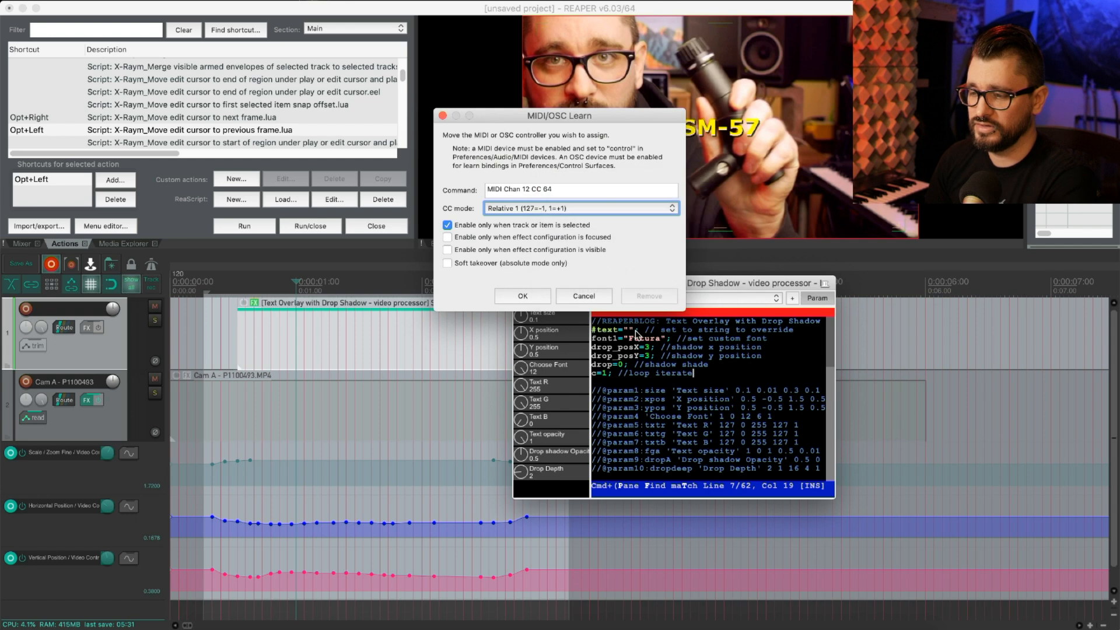
pyautogui.click(584, 295)
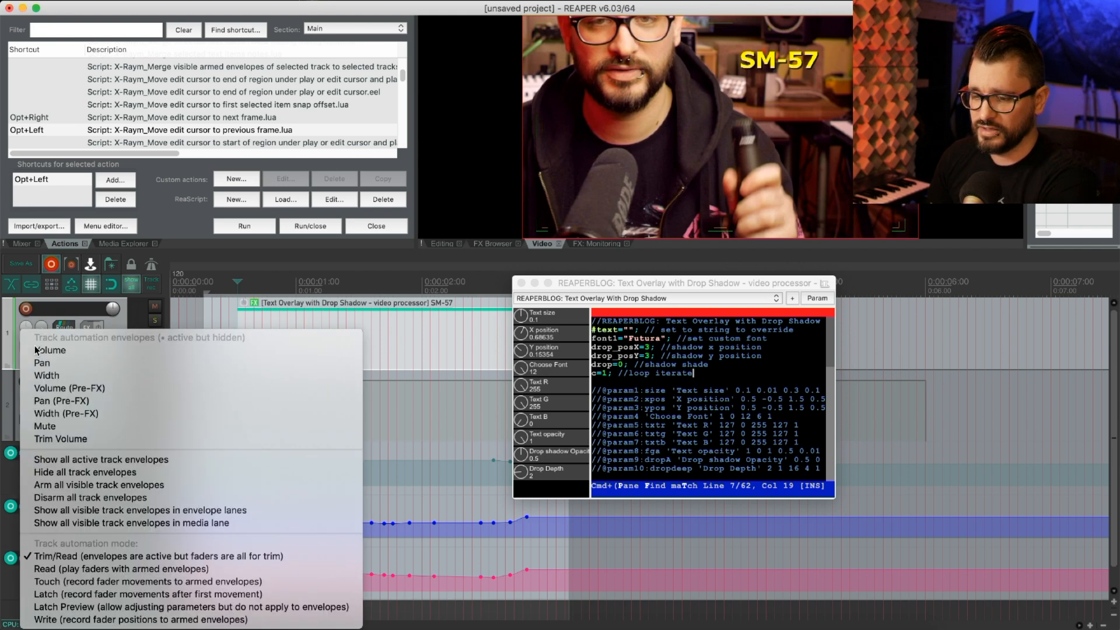
pyautogui.moveTo(147, 594)
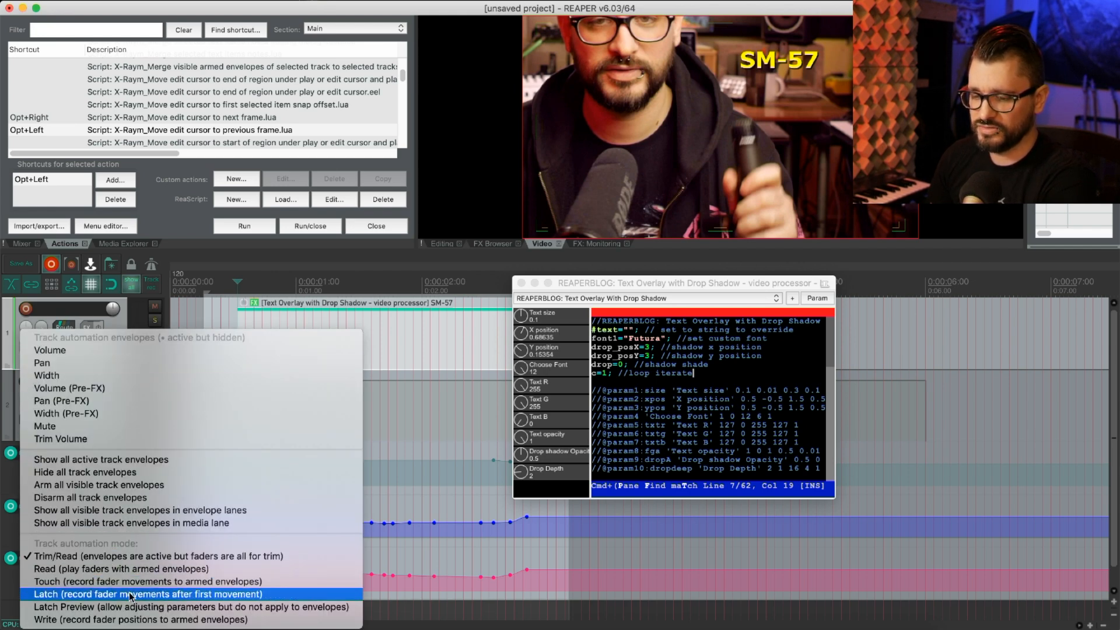
# - Set track 1 automation to Latch and record the label following the microphone
pyautogui.click(148, 594)
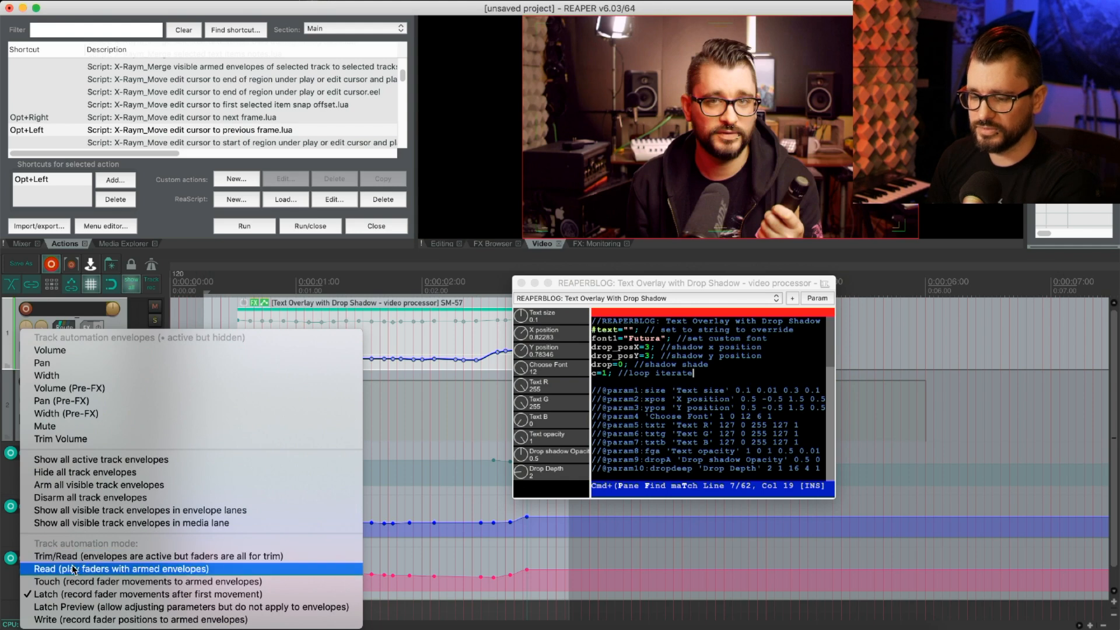
# - Switch track 1 automation to Read so the label plays back its moves
pyautogui.click(120, 569)
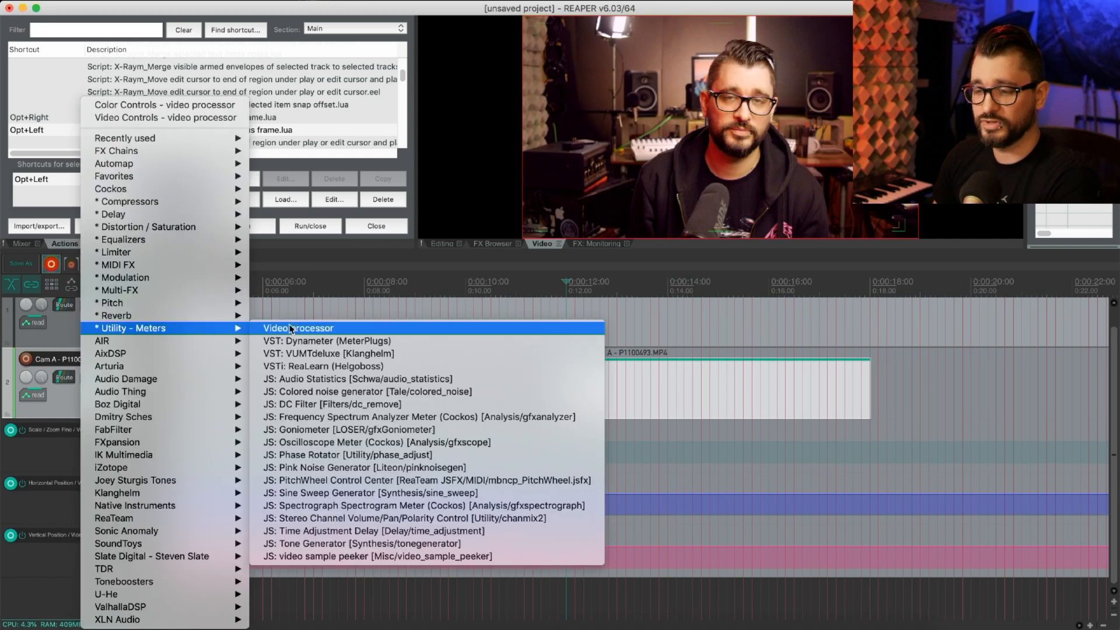
# - Add a Video processor on Cam A with the REAPERBLOG Frame Center Guide preset
pyautogui.click(298, 328)
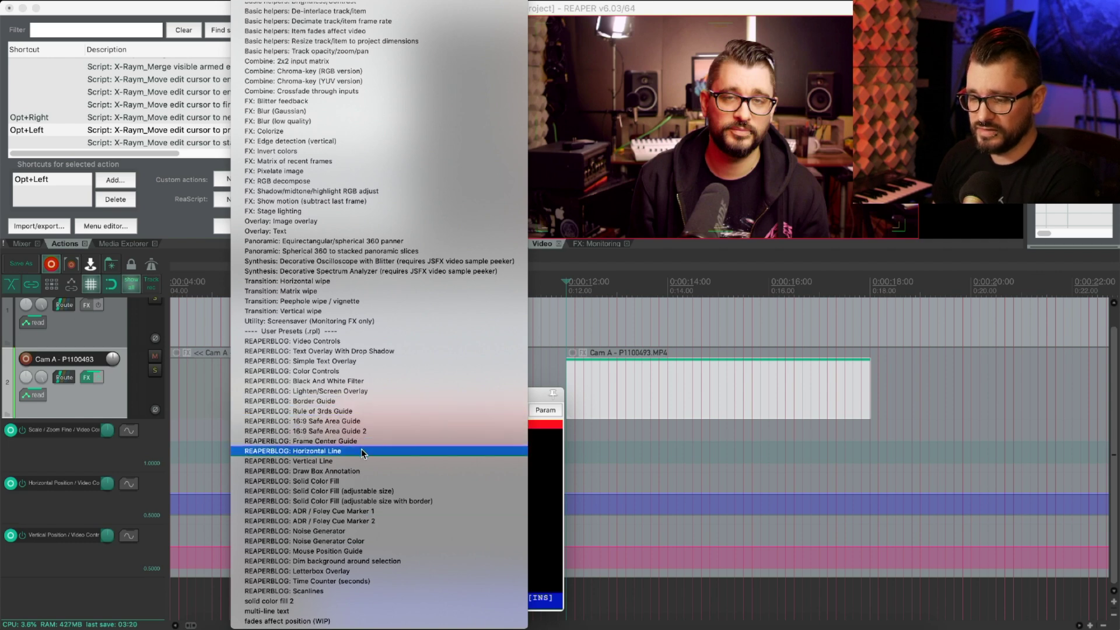
pyautogui.click(307, 441)
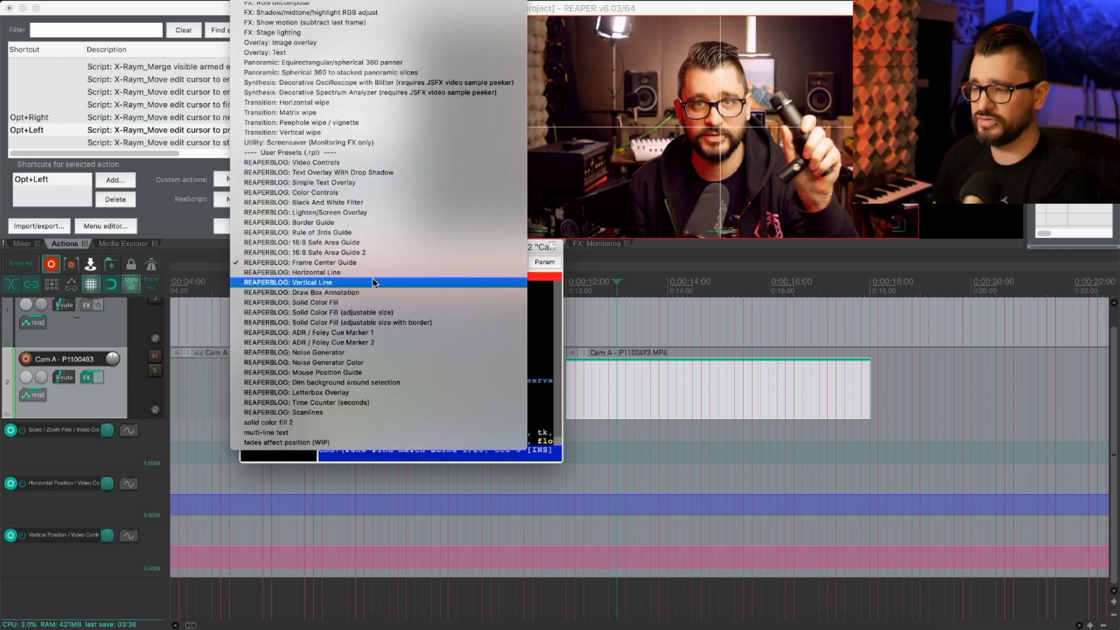
pyautogui.click(300, 263)
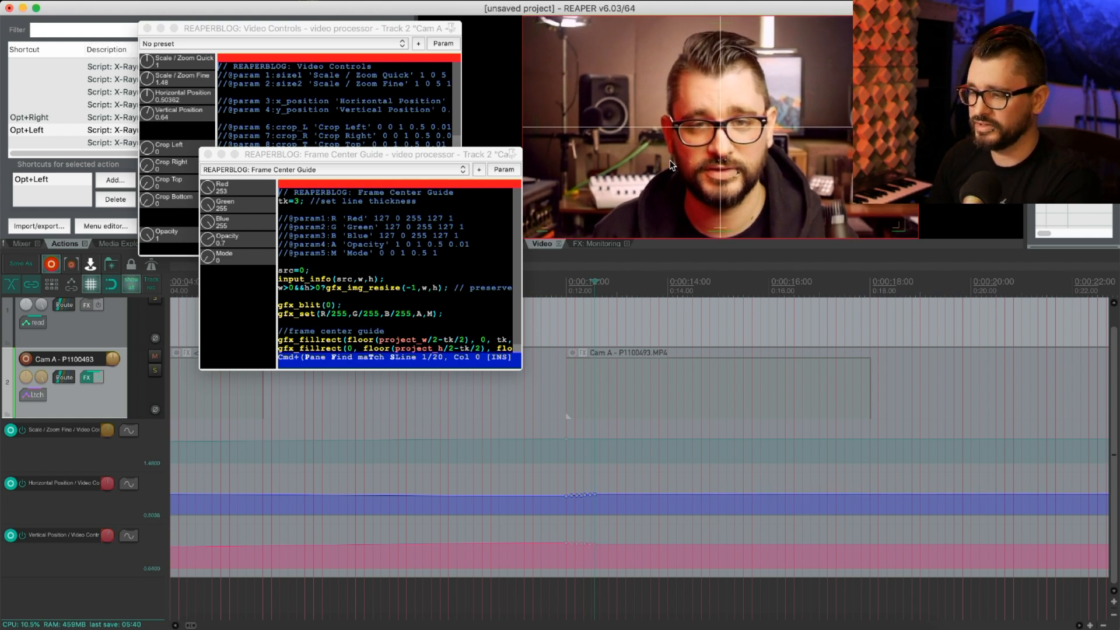
pyautogui.moveTo(682, 176)
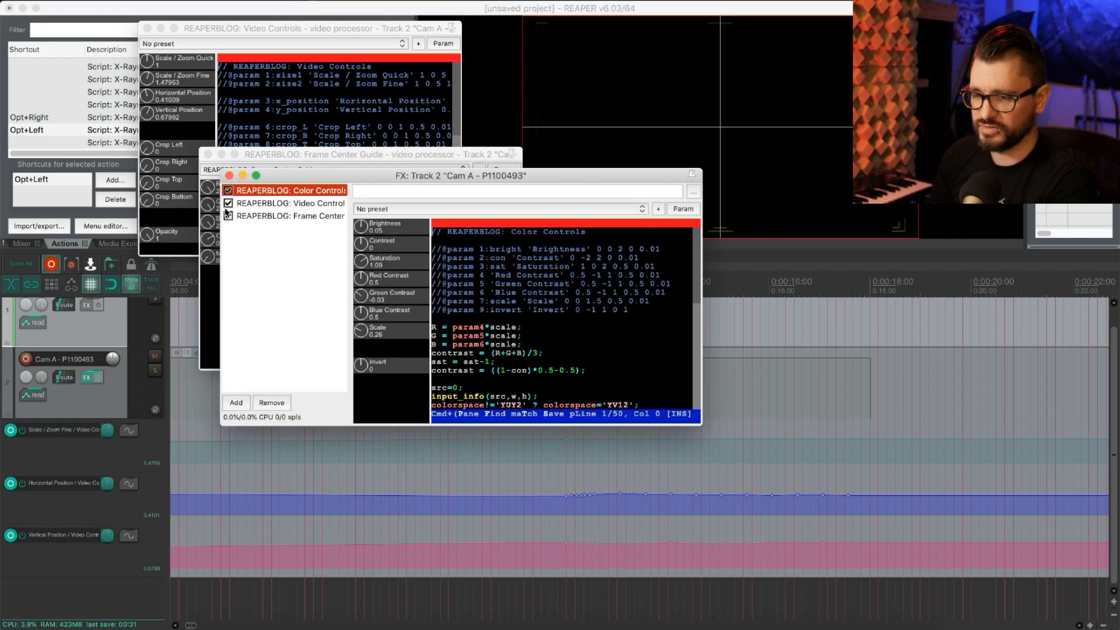
# - Bypass the Frame Center Guide in the Cam A FX chain
pyautogui.click(229, 216)
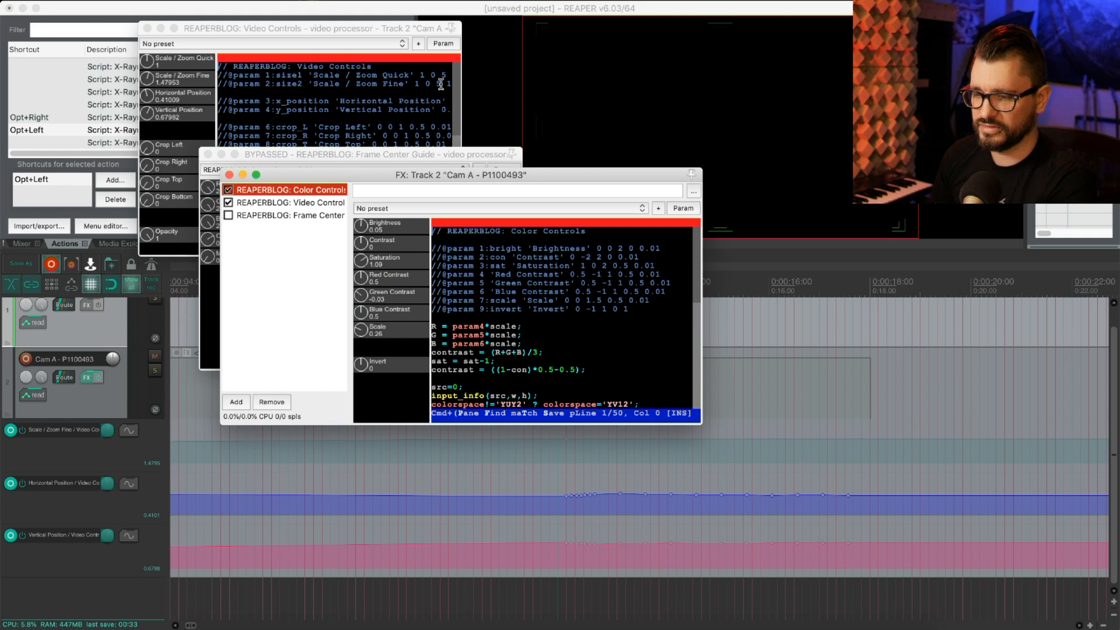